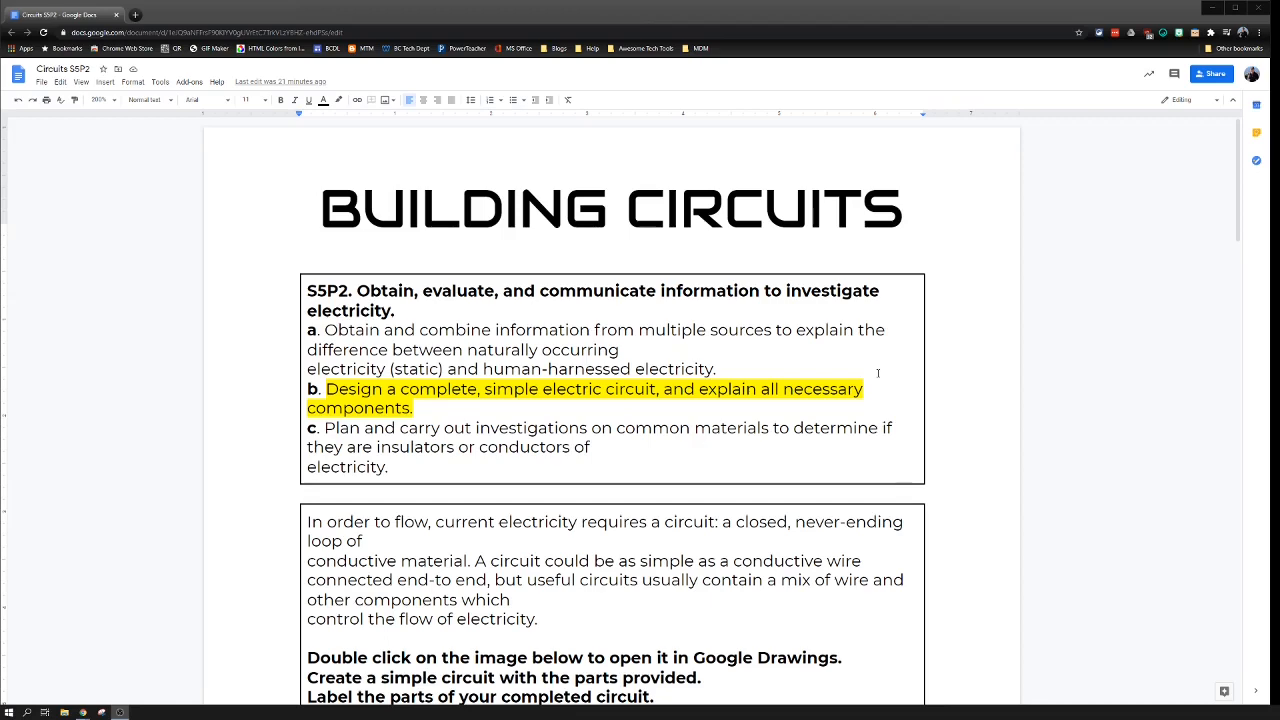
Scroll down and select the three Google Drawings instruction lines above the image.
{"action": "scroll", "scroll_direction": "down", "scroll_amount": 3}
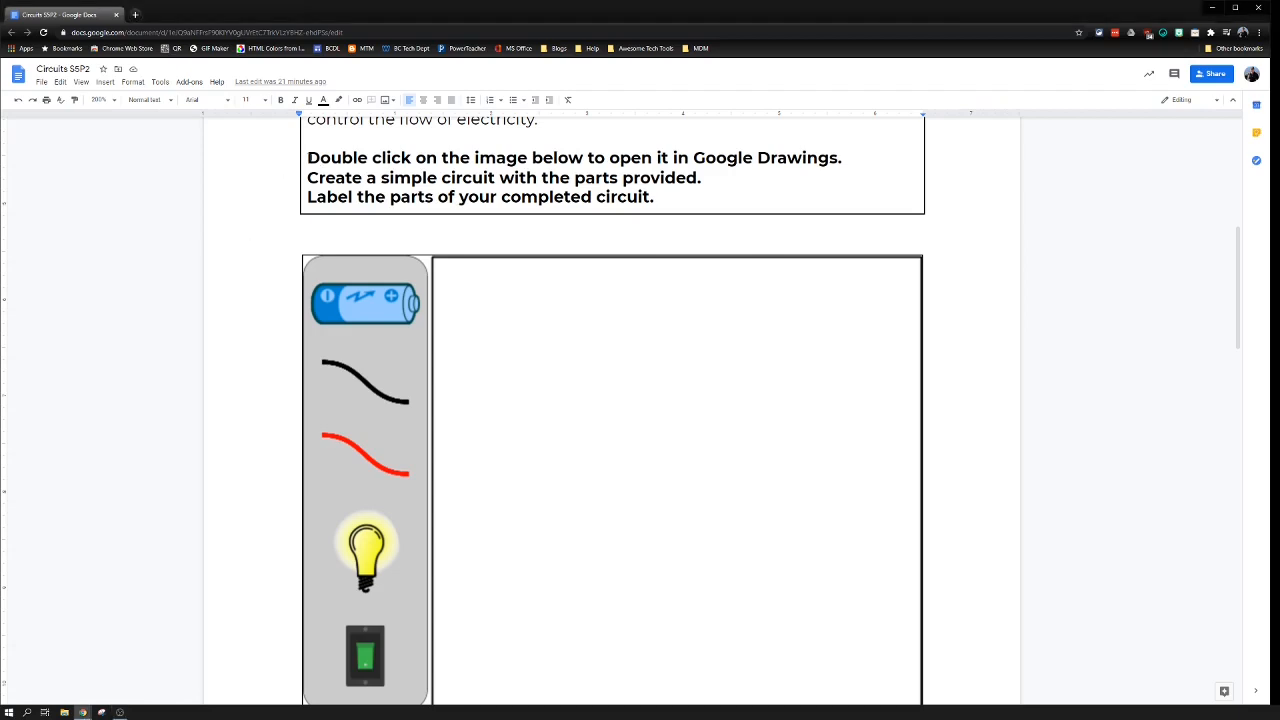
{"action": "left_click_drag", "start_coordinate": [307, 157], "coordinate": [654, 196]}
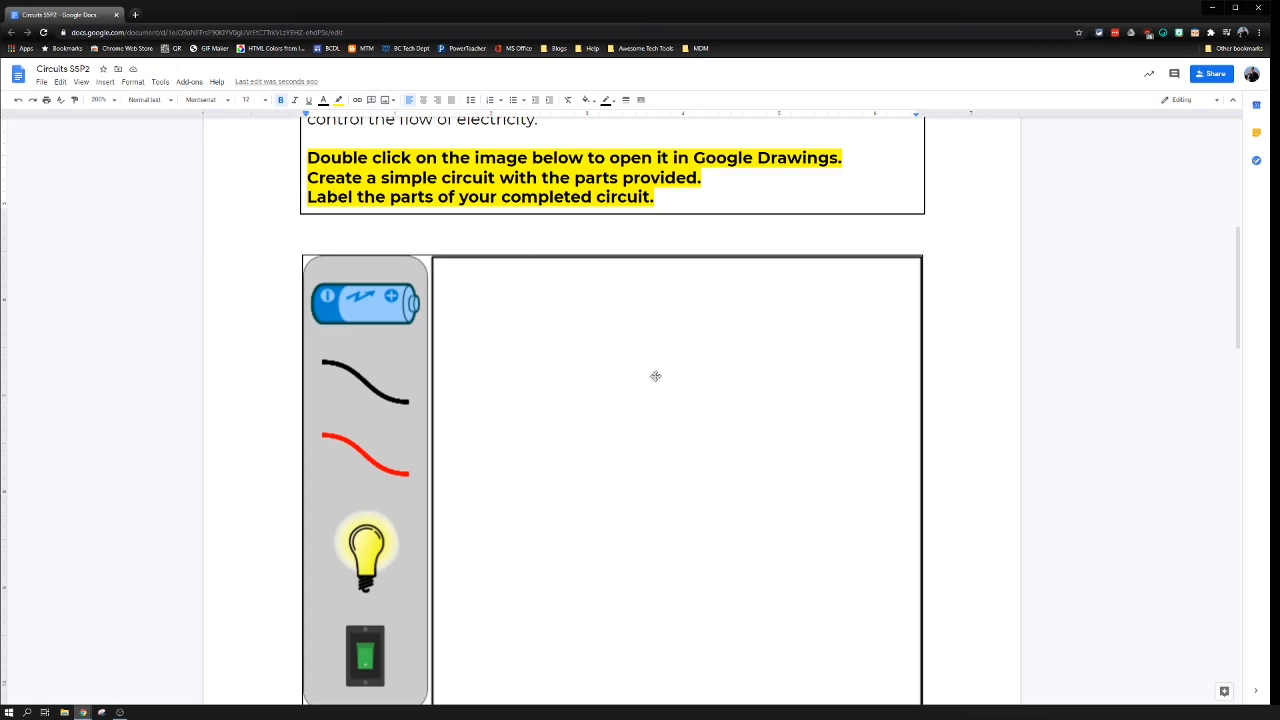
{"action": "mouse_move", "coordinate": [669, 380]}
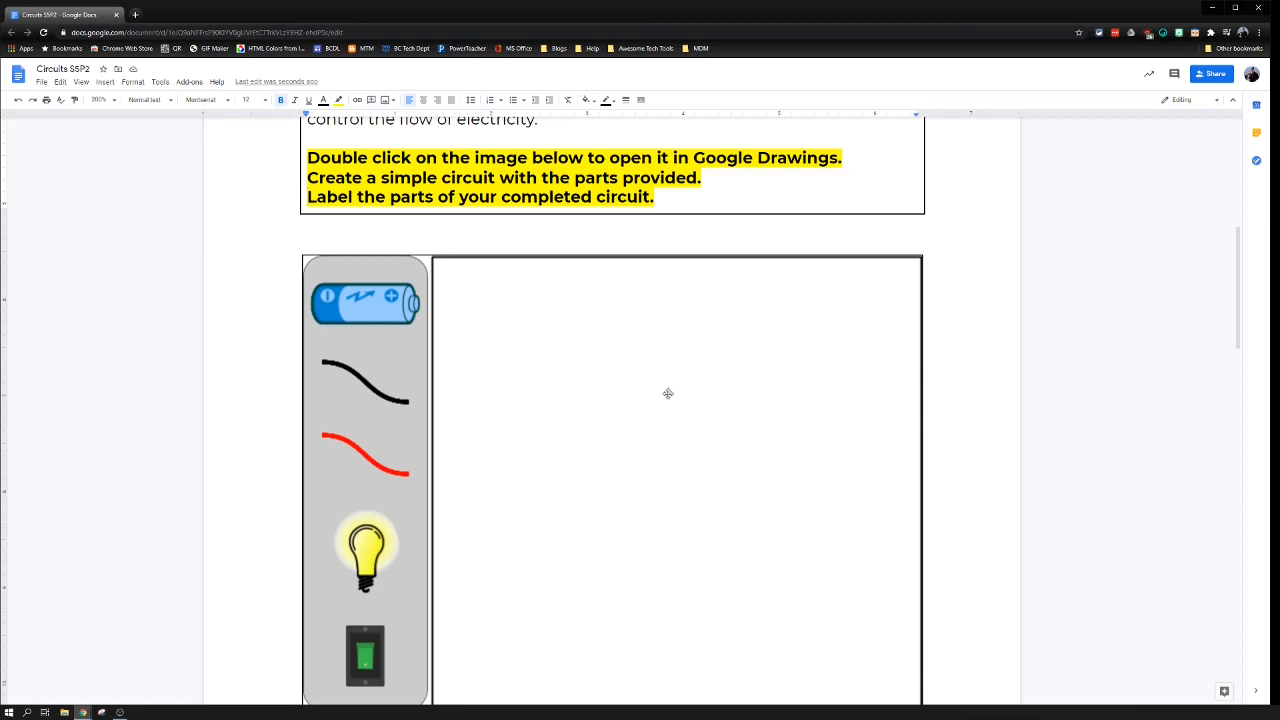
{"action": "mouse_move", "coordinate": [681, 381]}
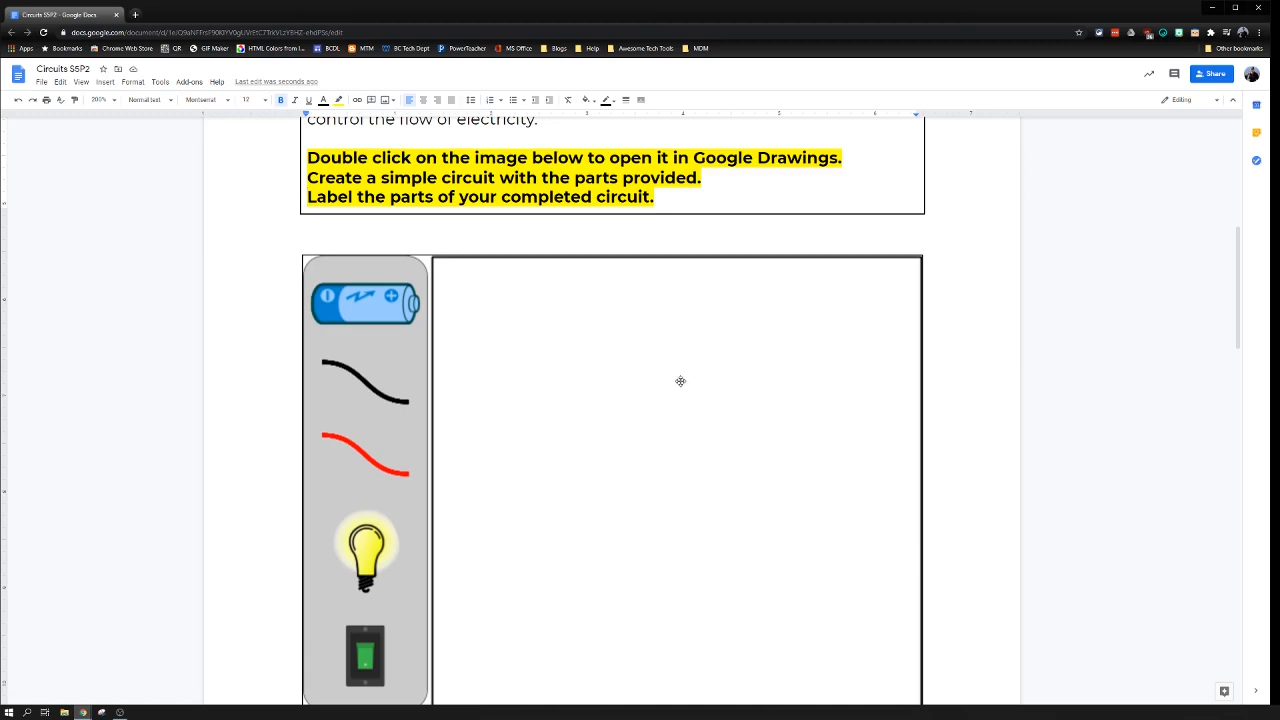
{"action": "mouse_move", "coordinate": [415, 306]}
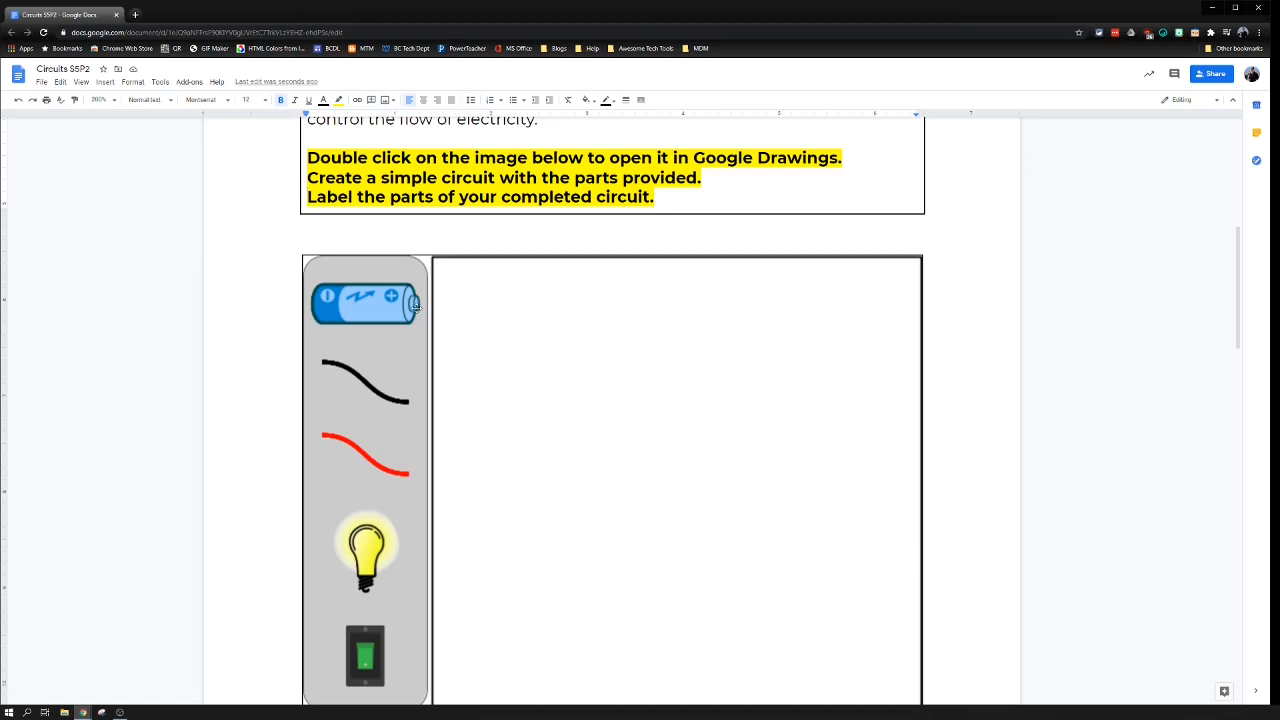
{"action": "mouse_move", "coordinate": [524, 346]}
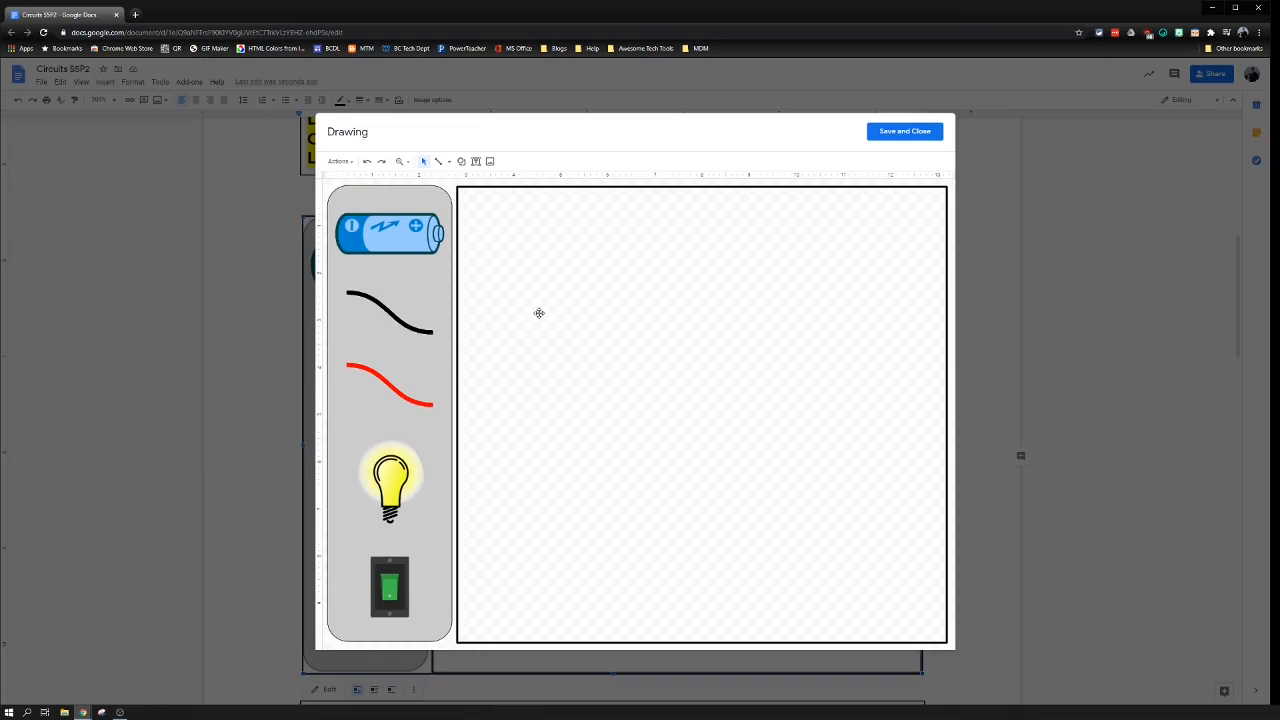
{"action": "mouse_move", "coordinate": [530, 292]}
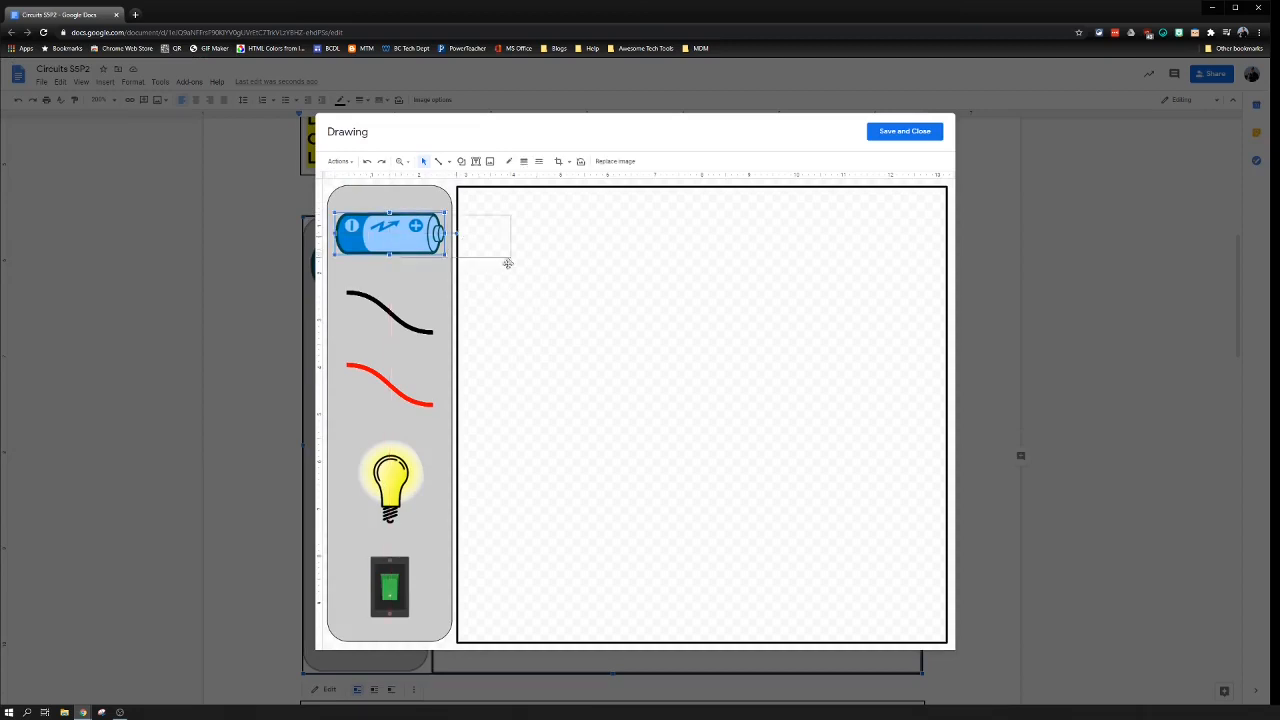
Place the battery and switch on the canvas, and reshape the red wire to join bulb and battery.
{"action": "left_click_drag", "start_coordinate": [390, 230], "coordinate": [723, 545]}
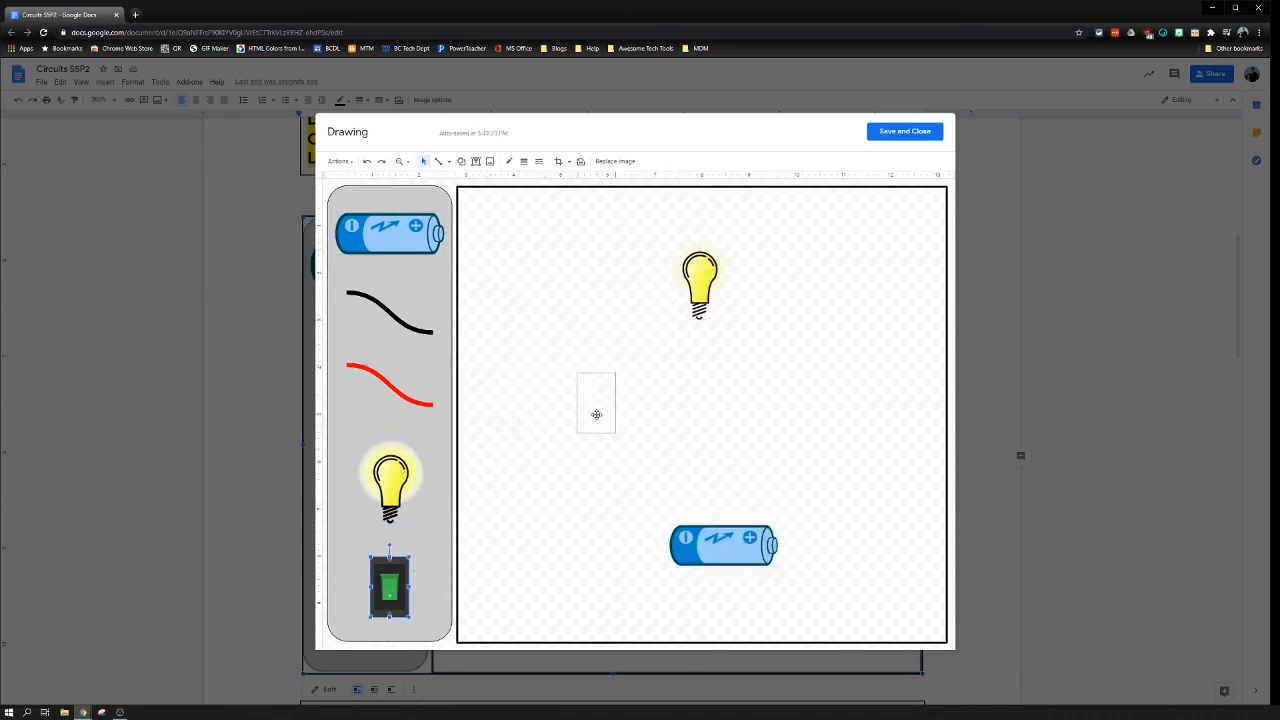
{"action": "left_click_drag", "start_coordinate": [389, 588], "coordinate": [600, 410]}
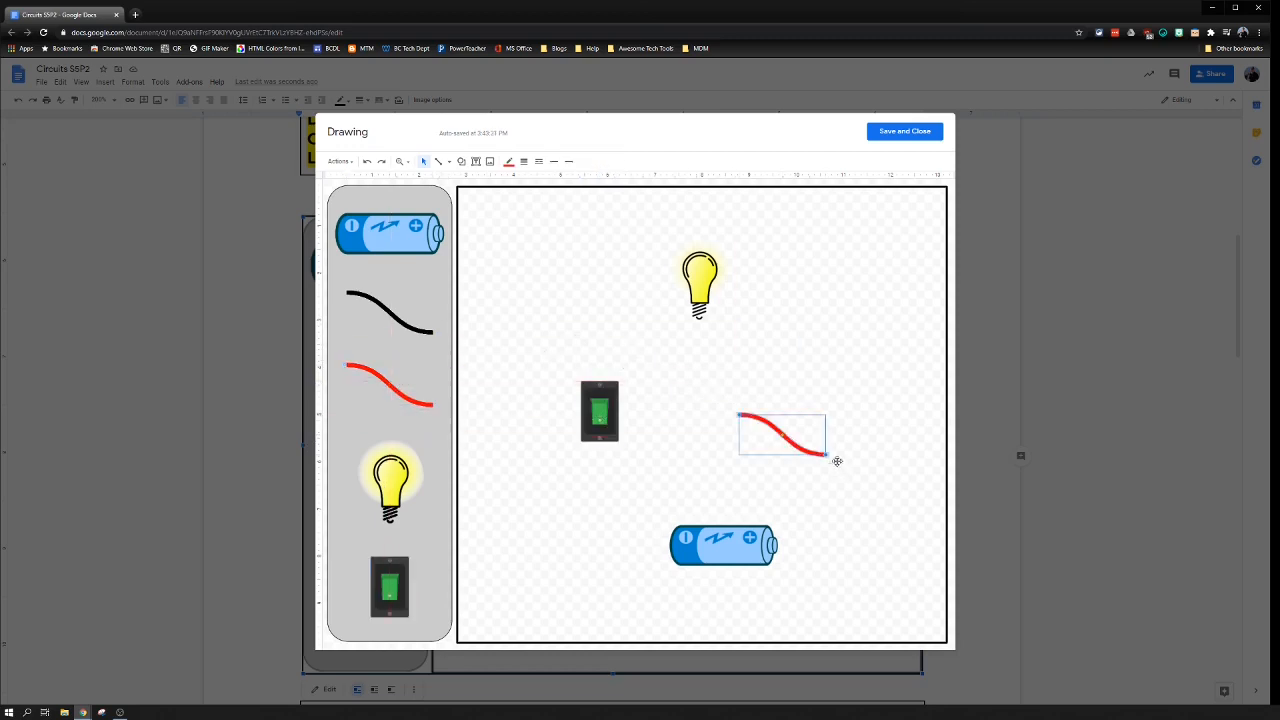
{"action": "left_click_drag", "start_coordinate": [820, 453], "coordinate": [773, 545]}
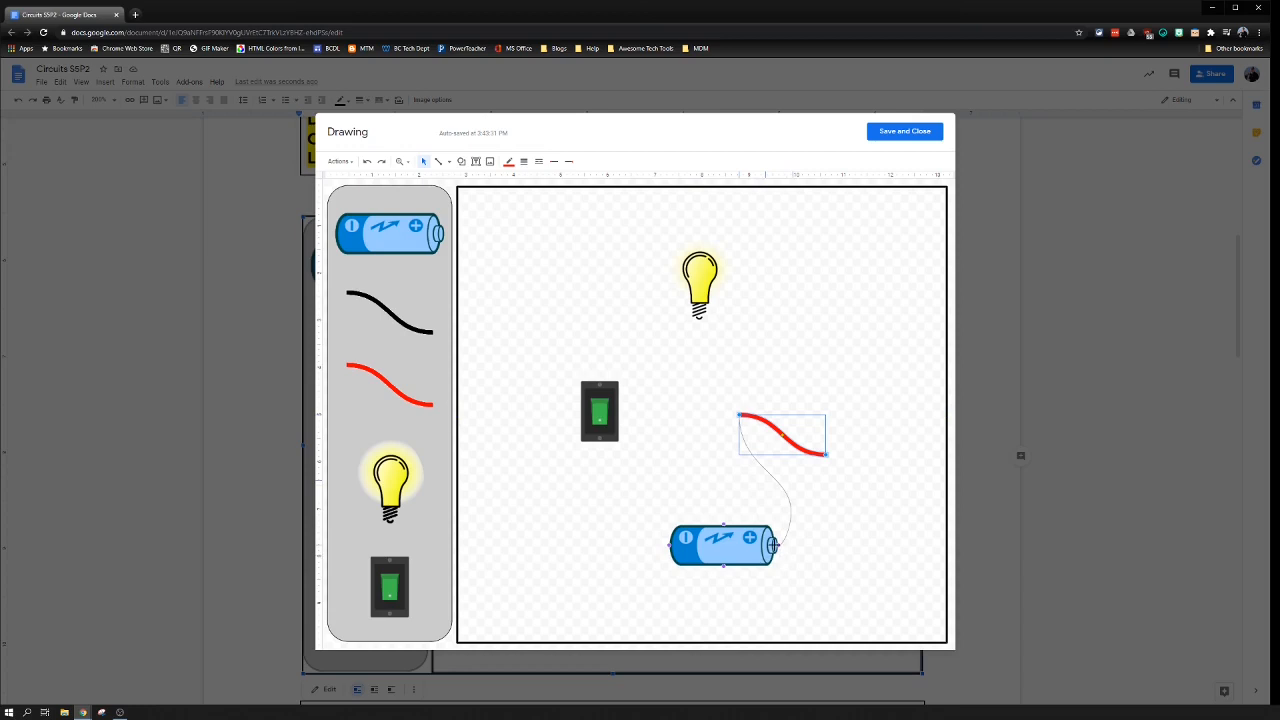
{"action": "left_click_drag", "start_coordinate": [825, 455], "coordinate": [780, 545]}
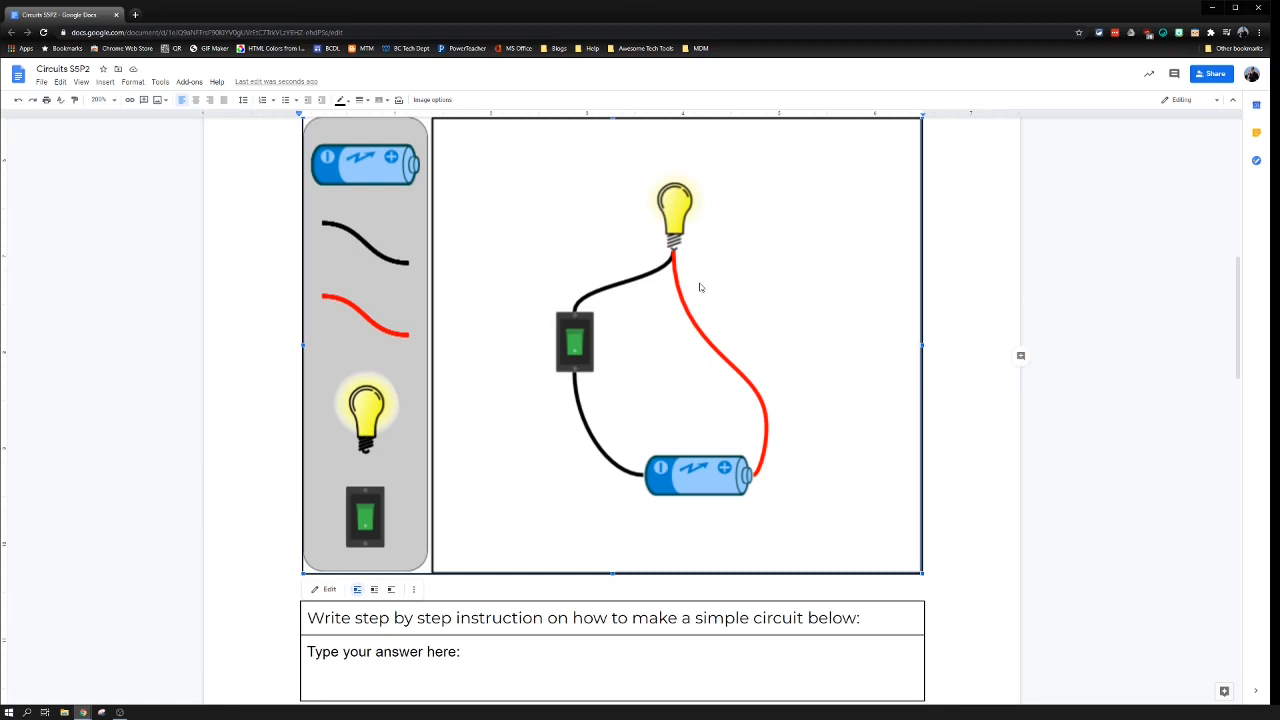
{"action": "mouse_move", "coordinate": [727, 273]}
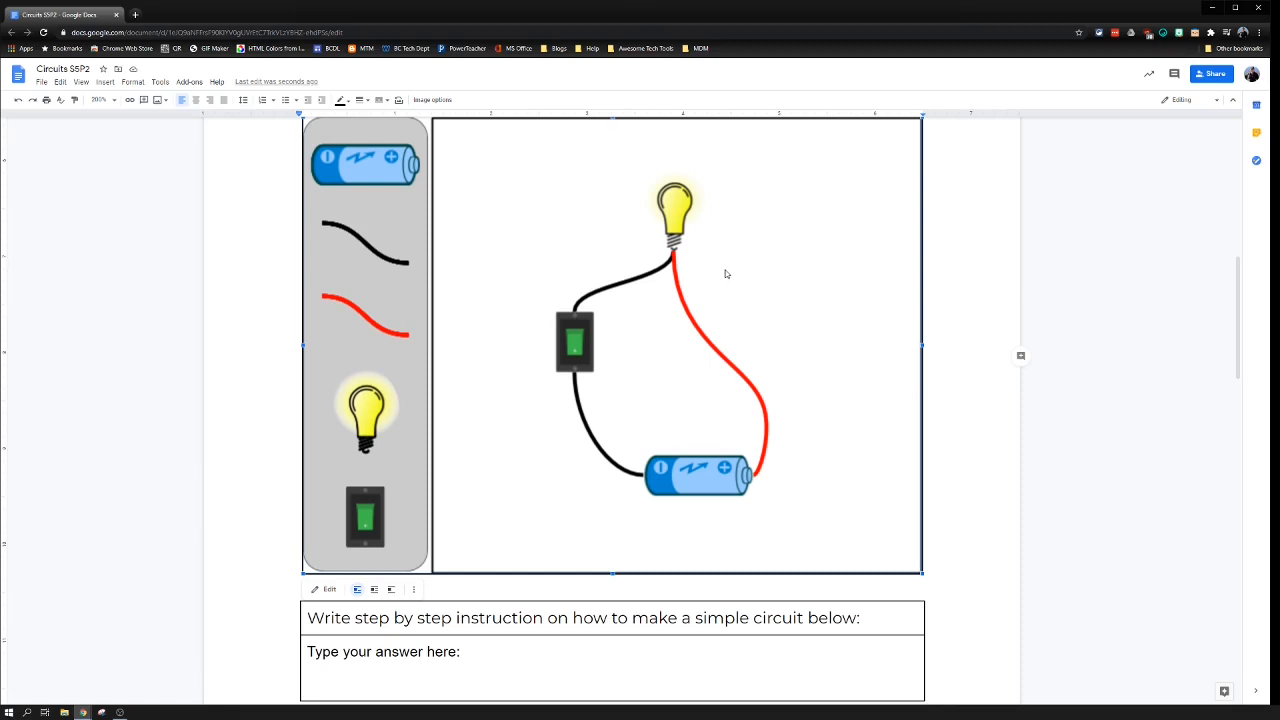
{"action": "mouse_move", "coordinate": [686, 318]}
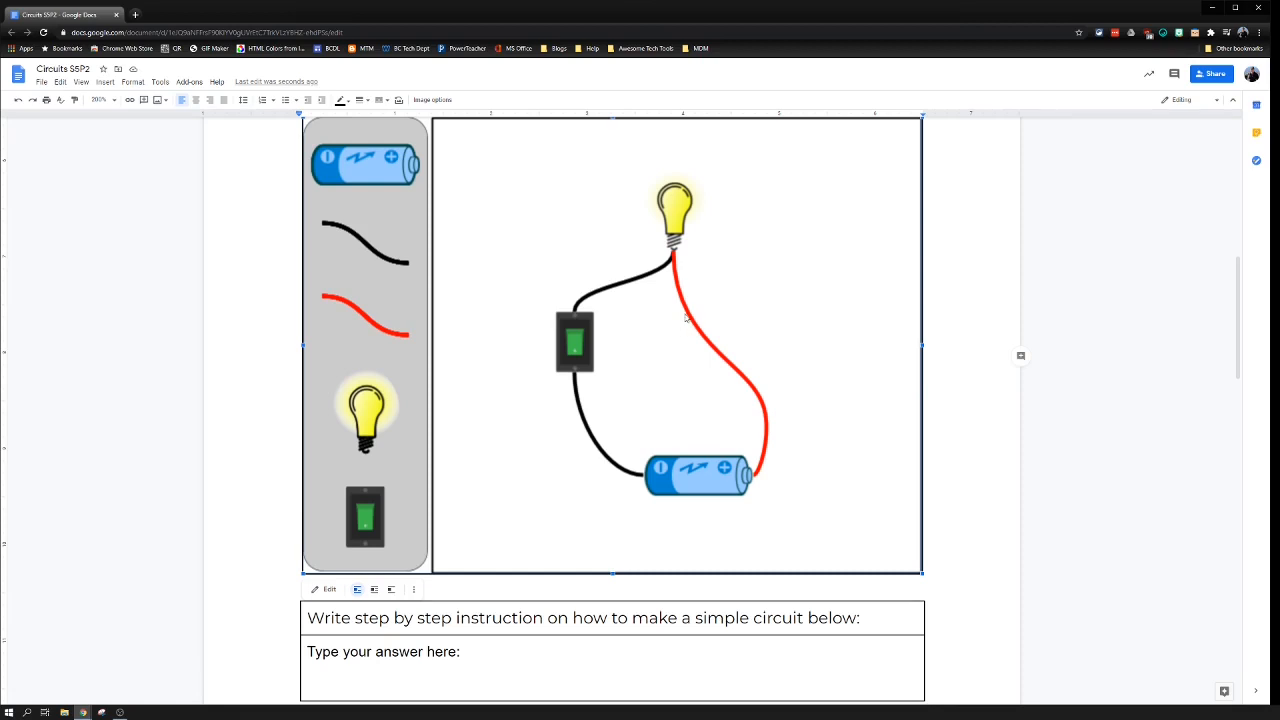
{"action": "mouse_move", "coordinate": [590, 345]}
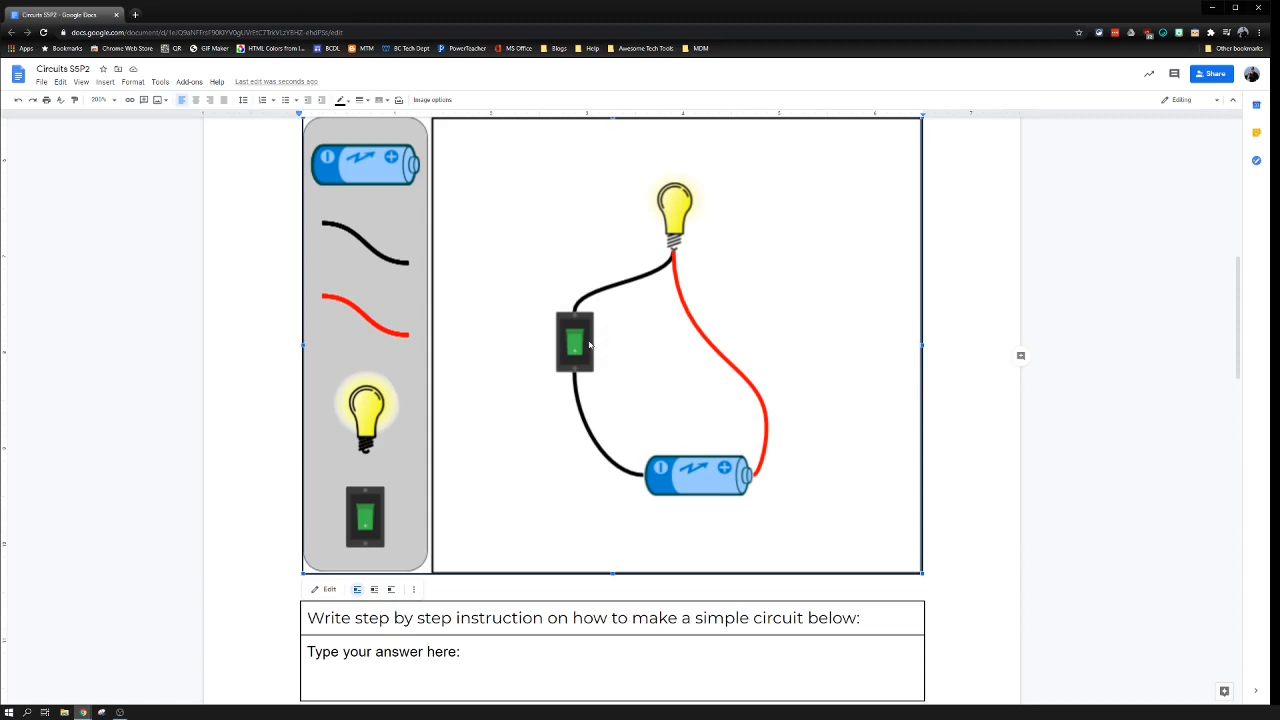
{"action": "mouse_move", "coordinate": [613, 349]}
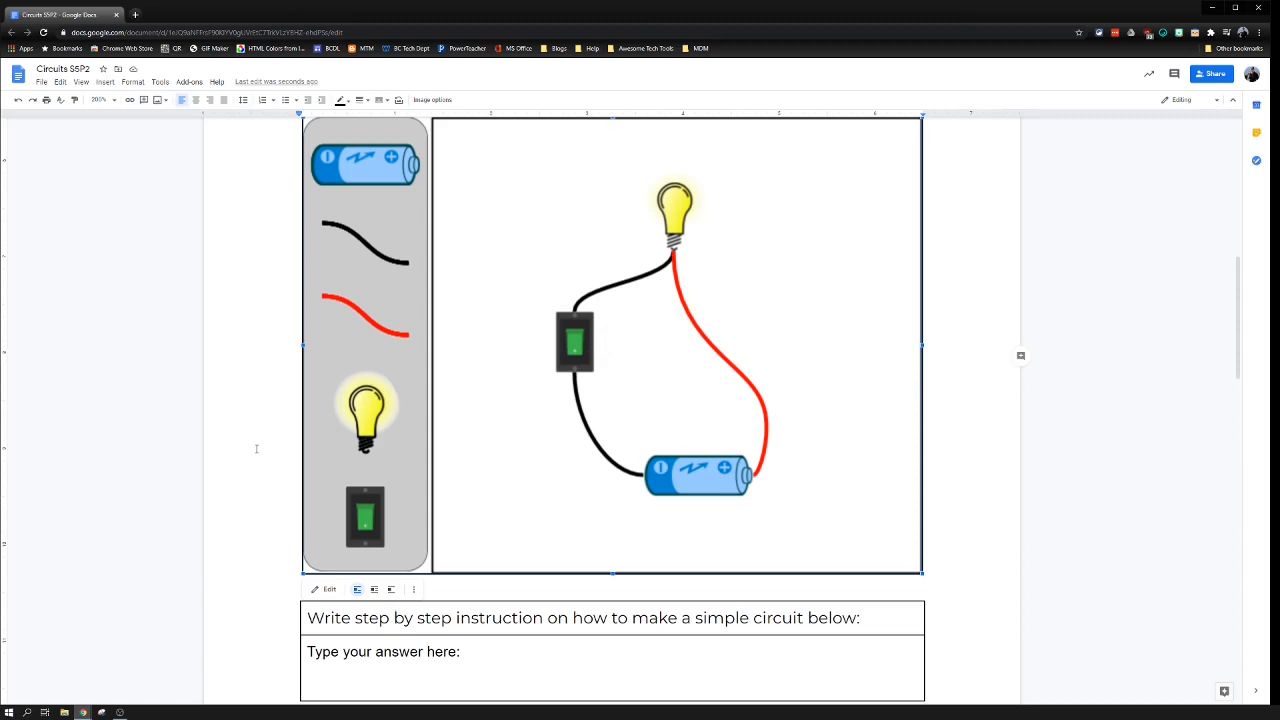
{"action": "scroll", "scroll_direction": "down", "scroll_amount": 3}
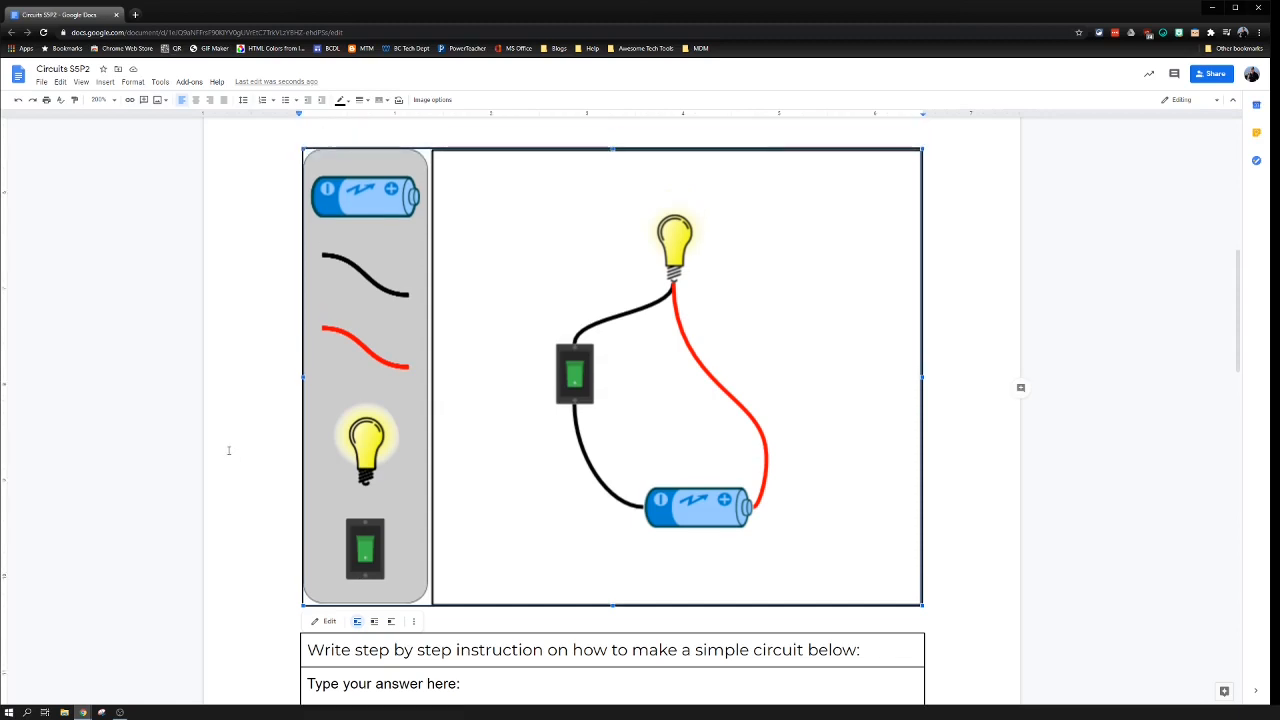
{"action": "scroll", "scroll_direction": "down", "scroll_amount": 3}
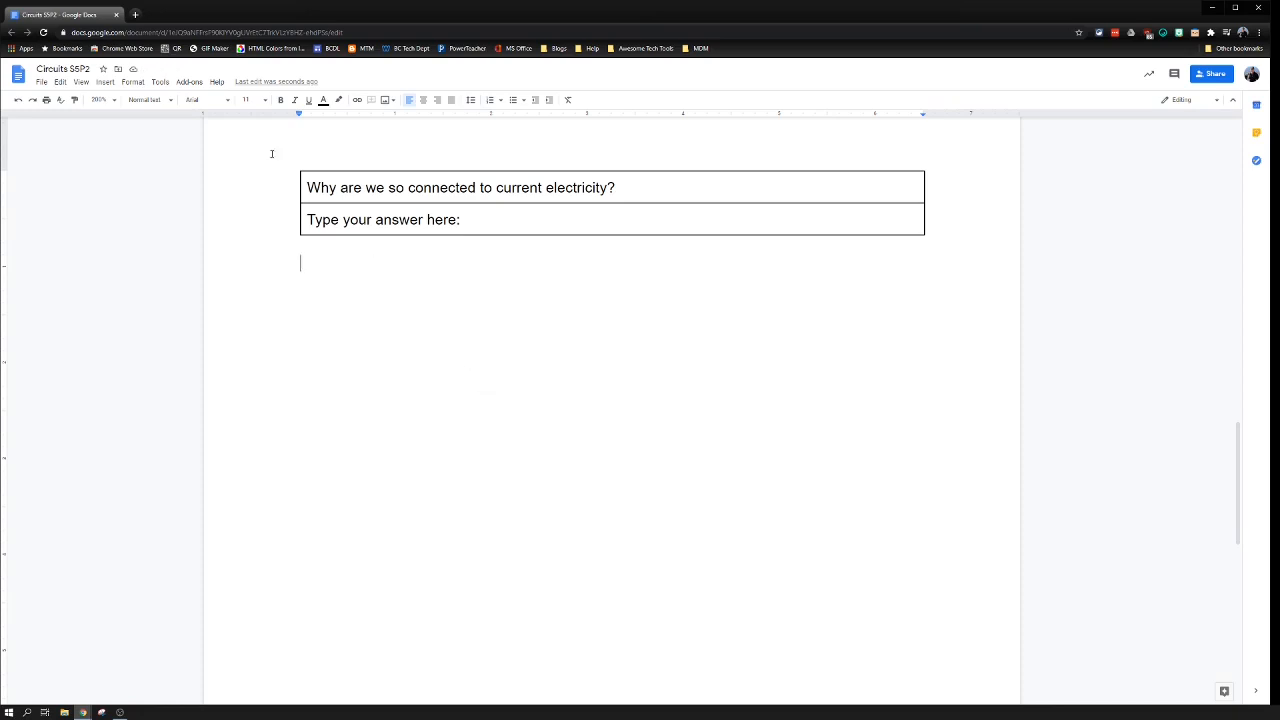
Insert a new blank drawing and draw a tall rounded rectangle down the left edge.
{"action": "left_click", "coordinate": [105, 81]}
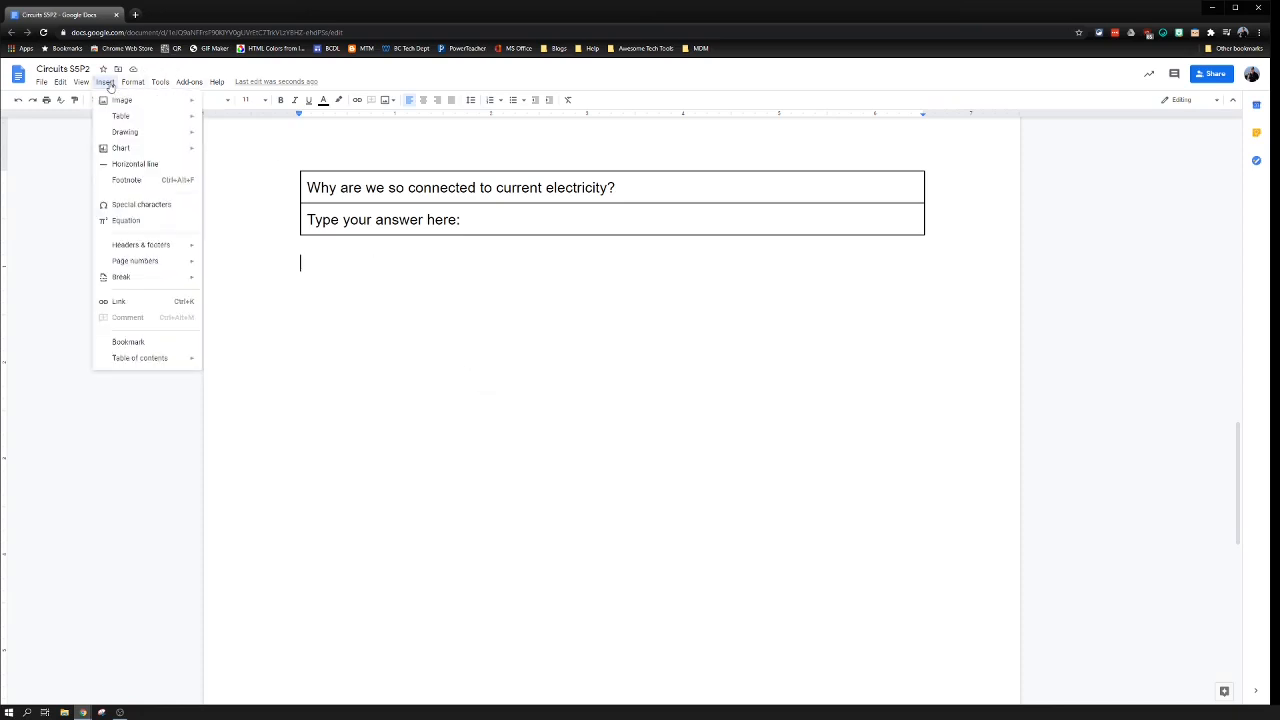
{"action": "mouse_move", "coordinate": [124, 131]}
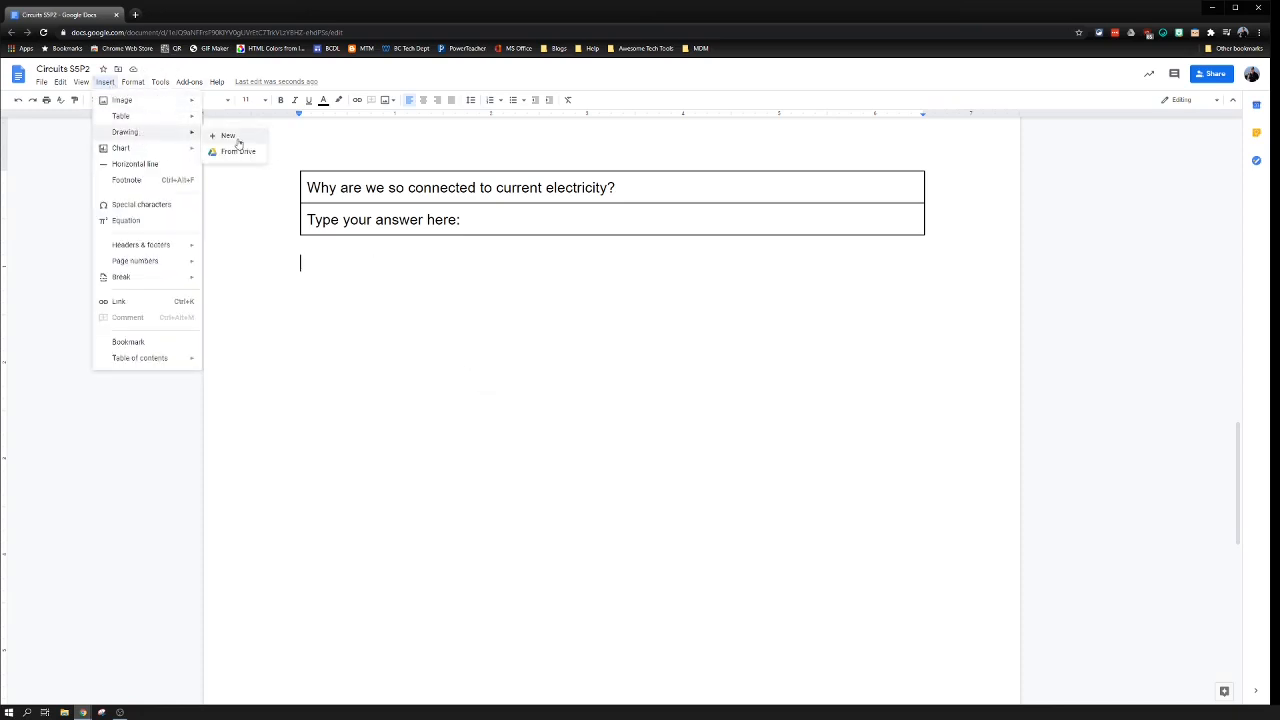
{"action": "left_click", "coordinate": [228, 135]}
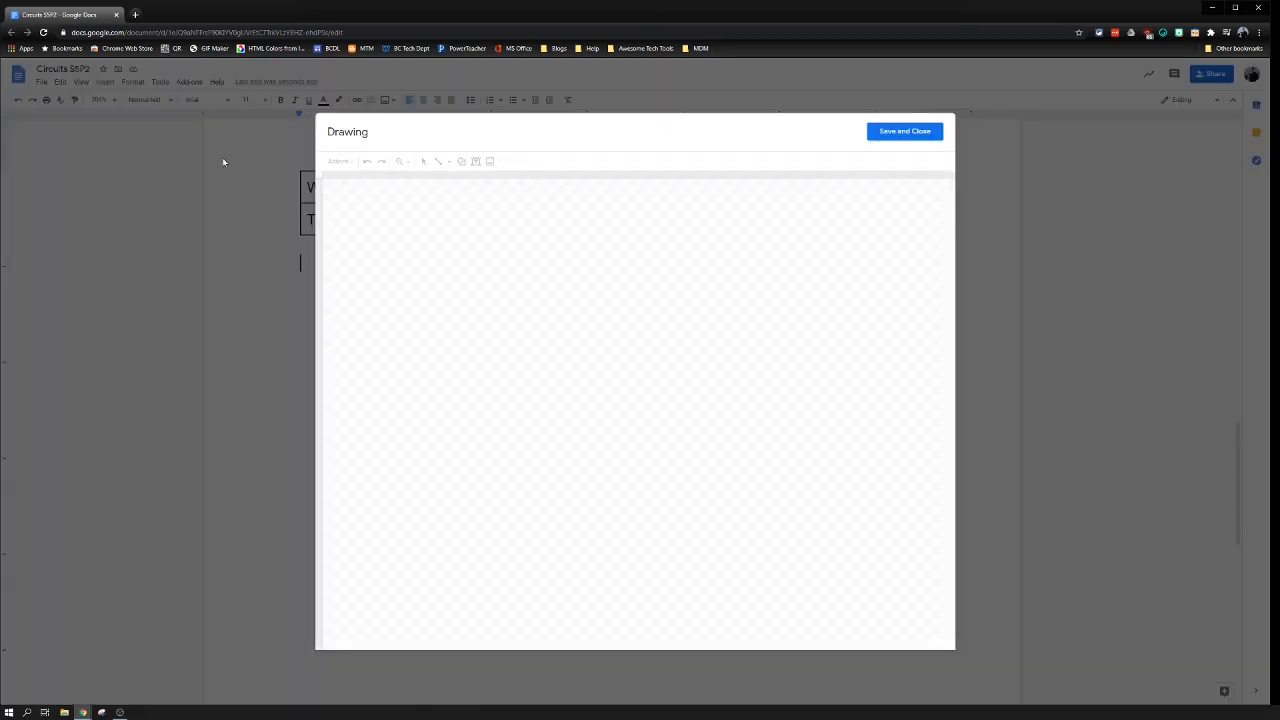
{"action": "left_click", "coordinate": [461, 161]}
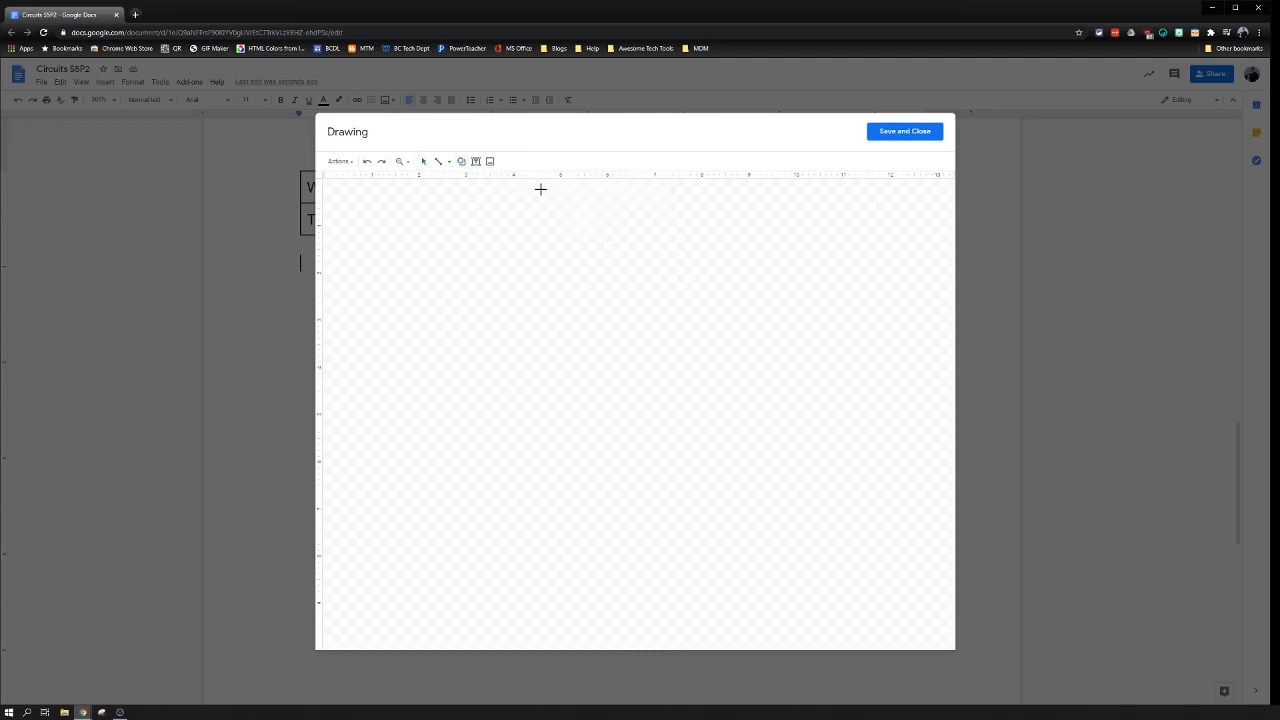
{"action": "mouse_move", "coordinate": [328, 185]}
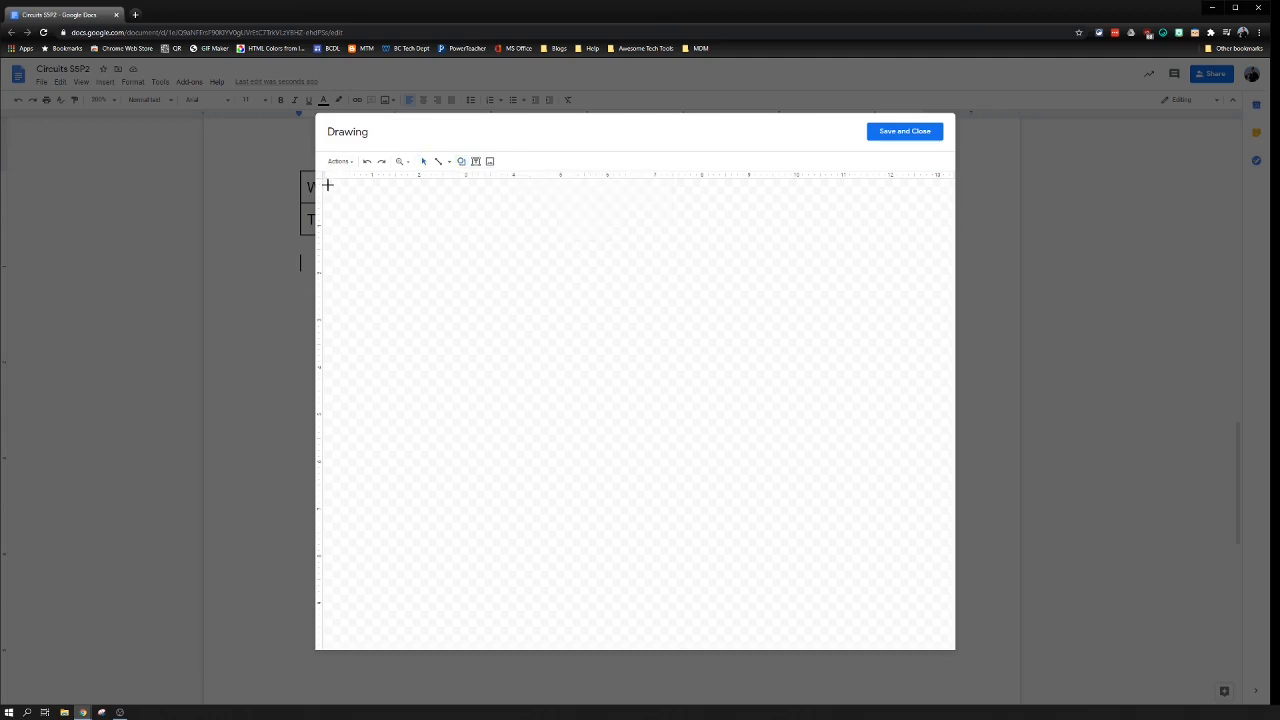
{"action": "left_click_drag", "start_coordinate": [328, 185], "coordinate": [395, 288]}
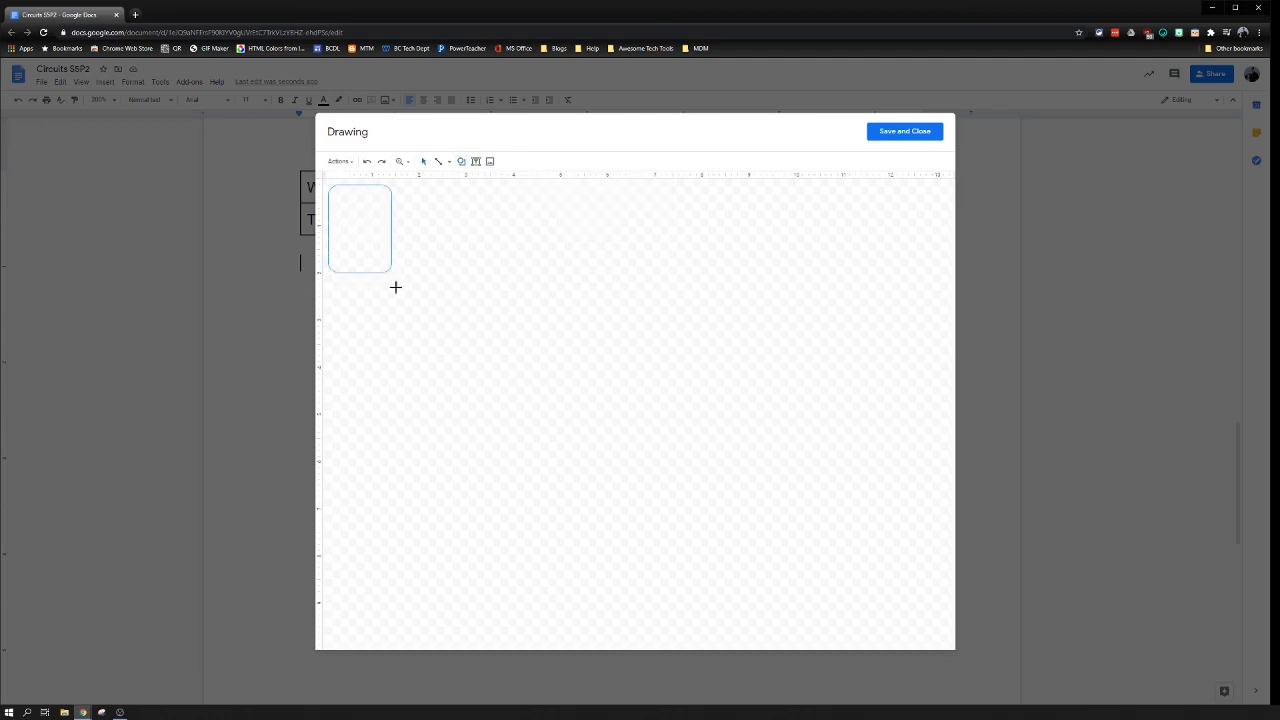
{"action": "left_click_drag", "start_coordinate": [395, 287], "coordinate": [414, 633]}
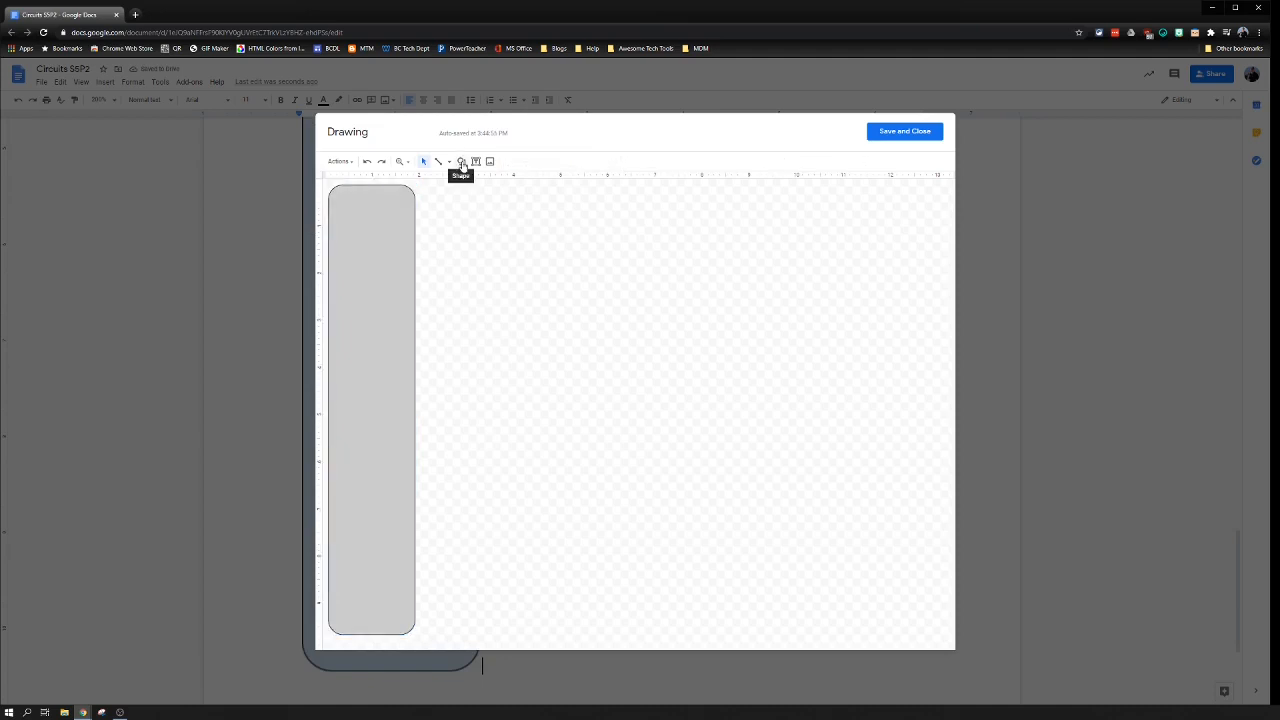
Draw a small circle right of the rectangle, mark it +, and fill it red.
{"action": "left_click", "coordinate": [461, 161]}
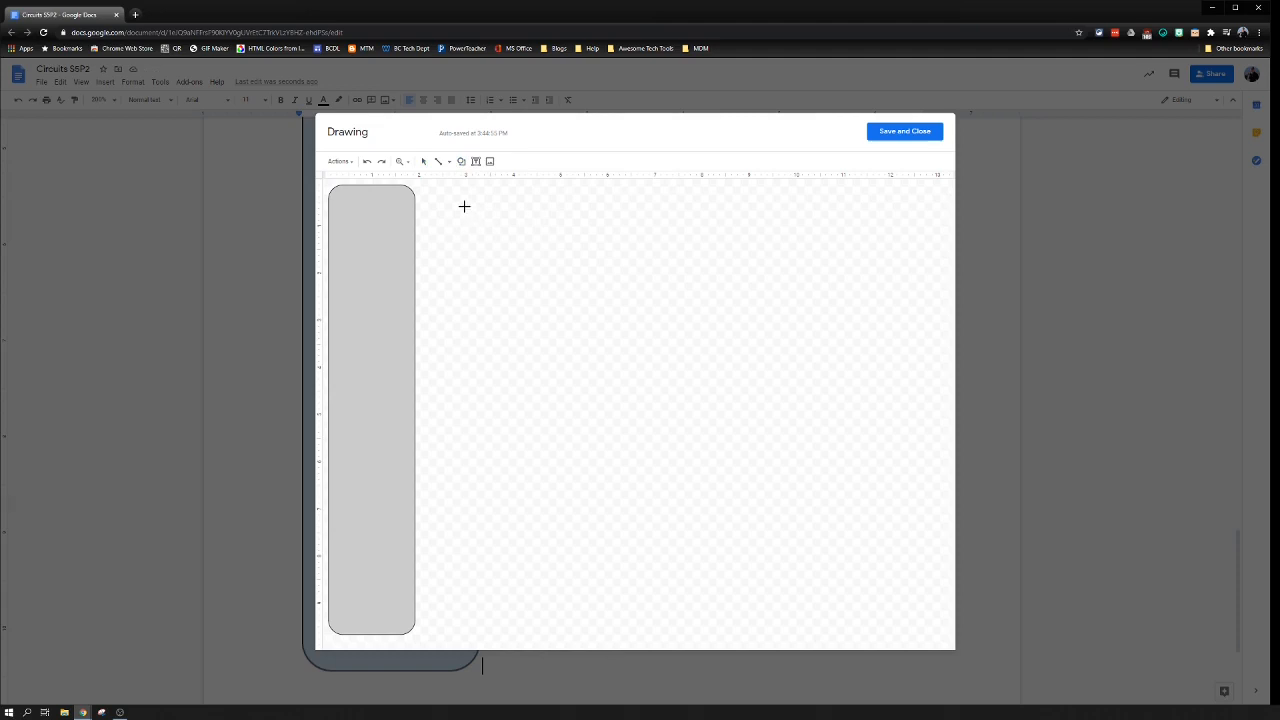
{"action": "left_click_drag", "start_coordinate": [464, 207], "coordinate": [487, 235]}
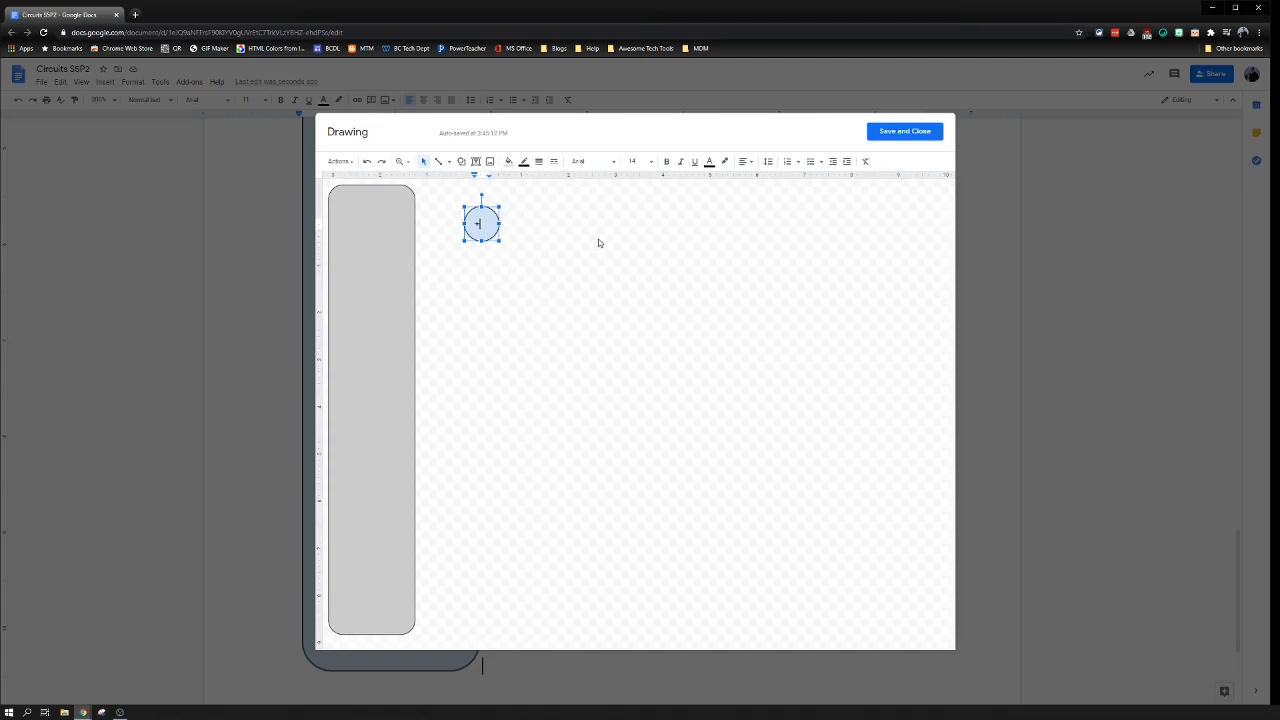
{"action": "left_click", "coordinate": [744, 161]}
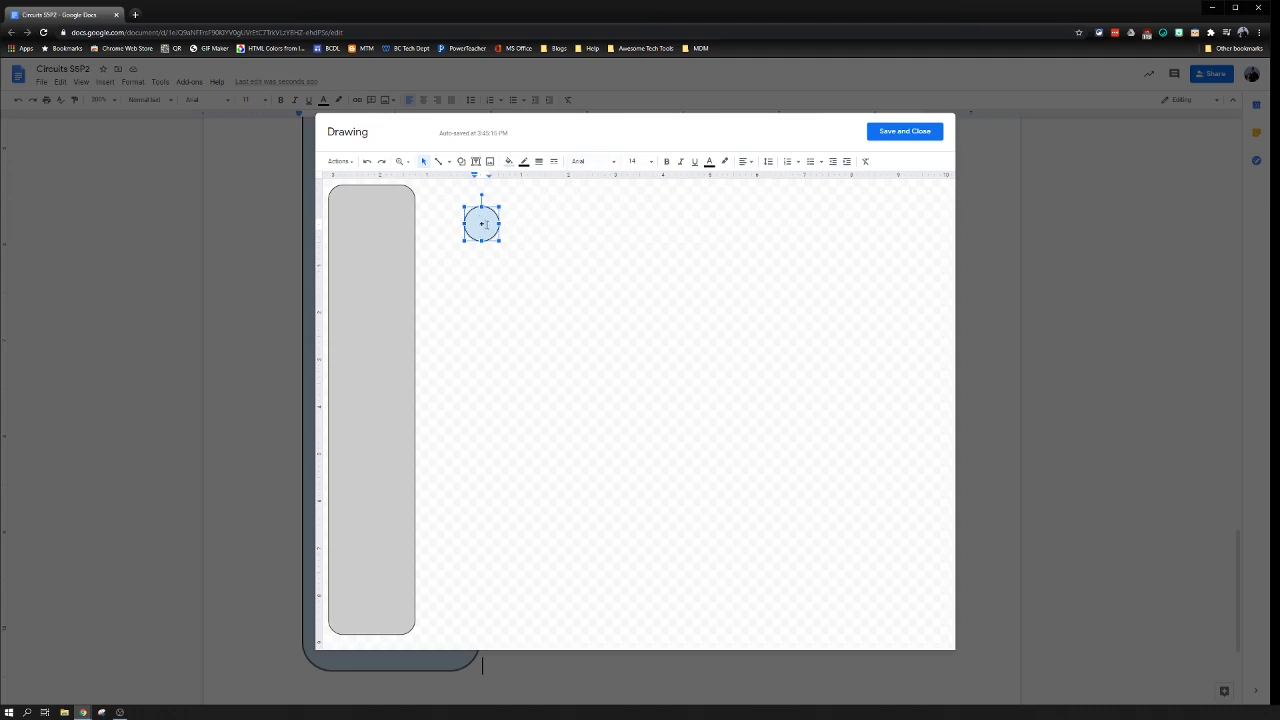
{"action": "mouse_move", "coordinate": [632, 161]}
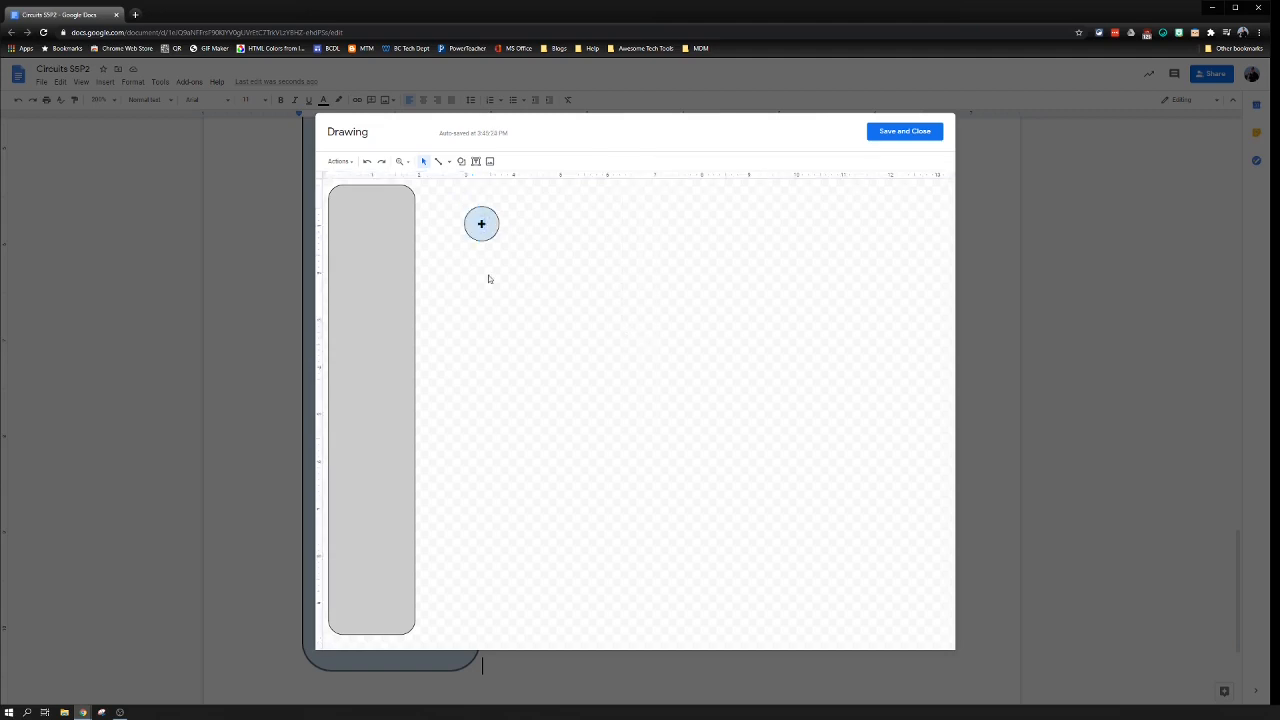
{"action": "left_click", "coordinate": [481, 223]}
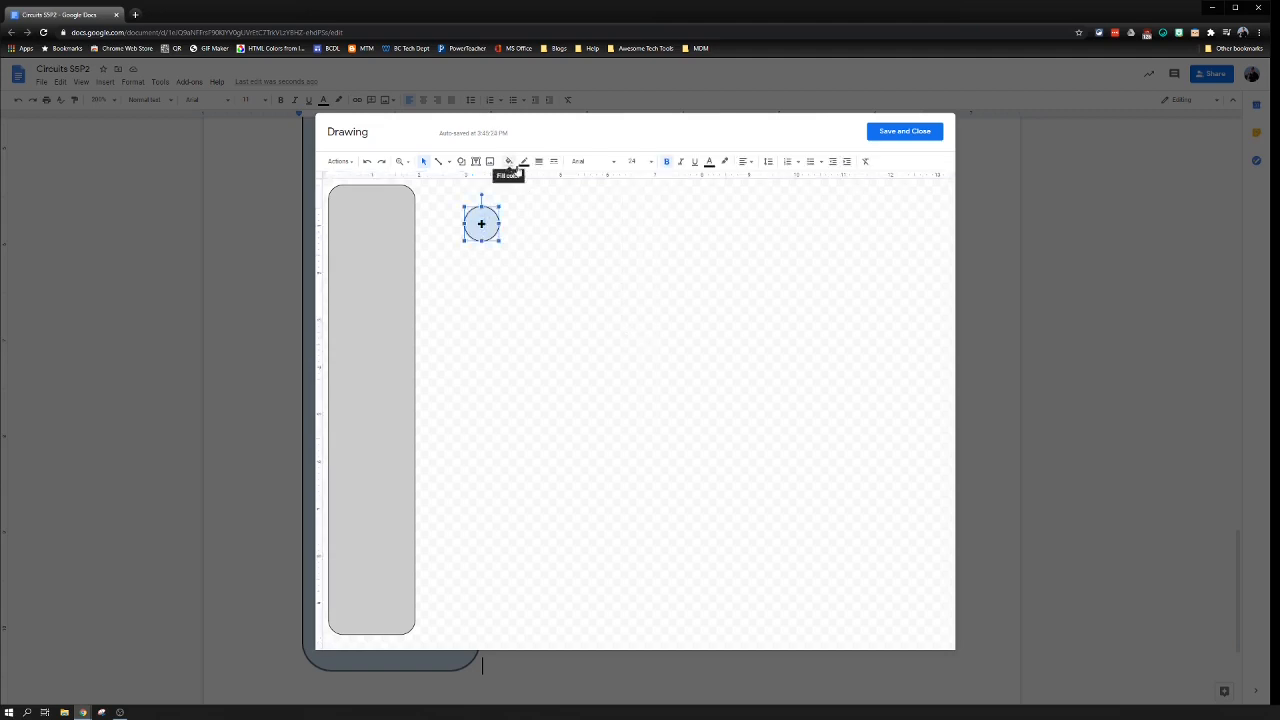
{"action": "left_click", "coordinate": [508, 161]}
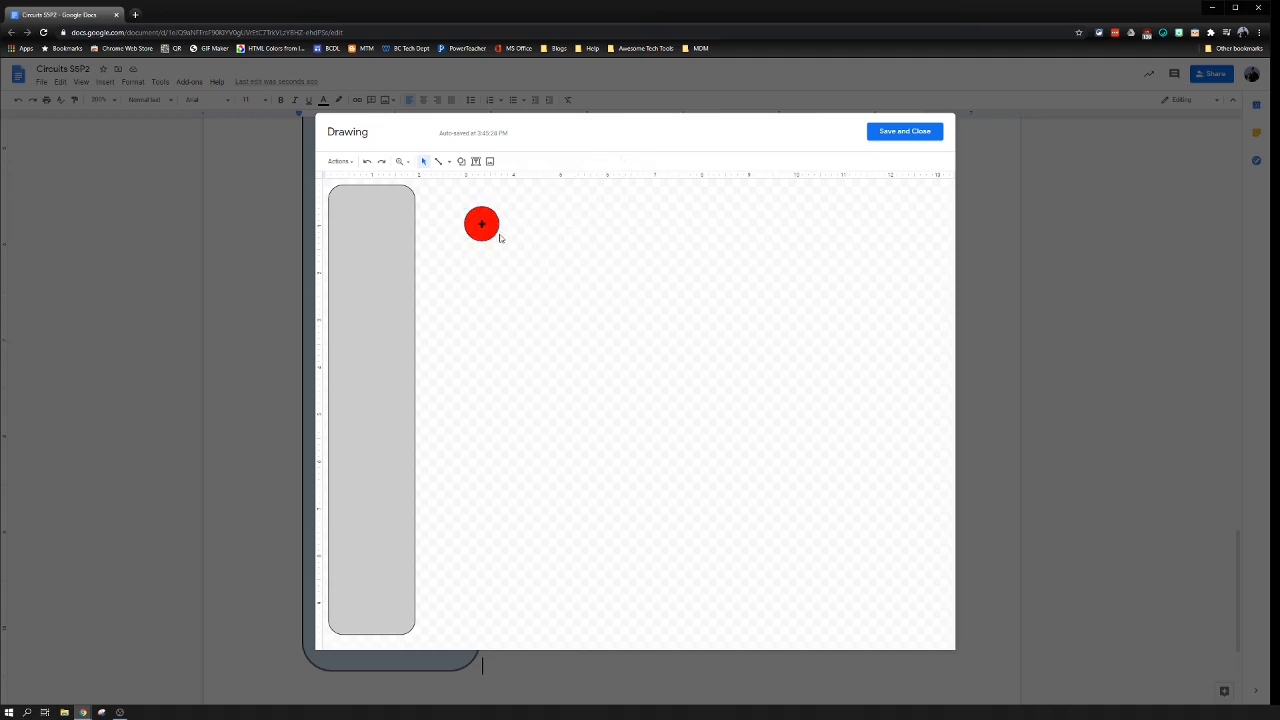
{"action": "left_click", "coordinate": [481, 223]}
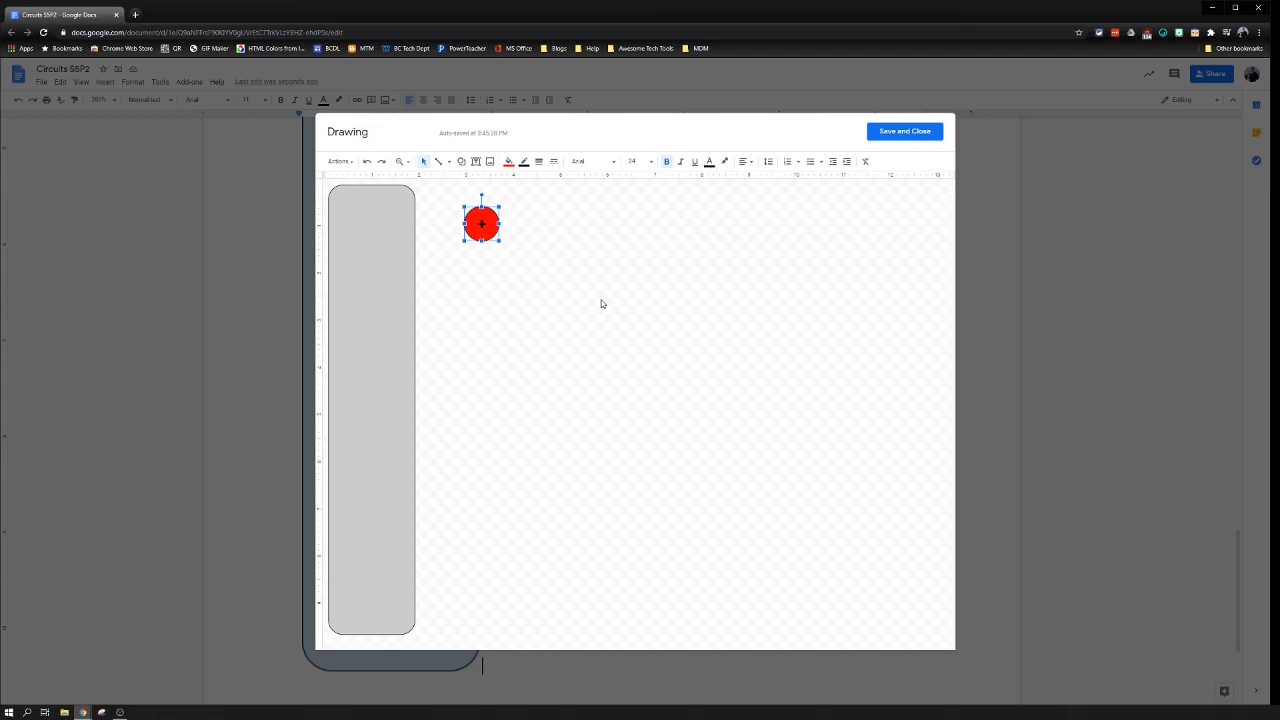
Duplicate the circle below, remove the plus sign, and fill the copy blue.
{"action": "left_click_drag", "start_coordinate": [481, 223], "coordinate": [488, 230]}
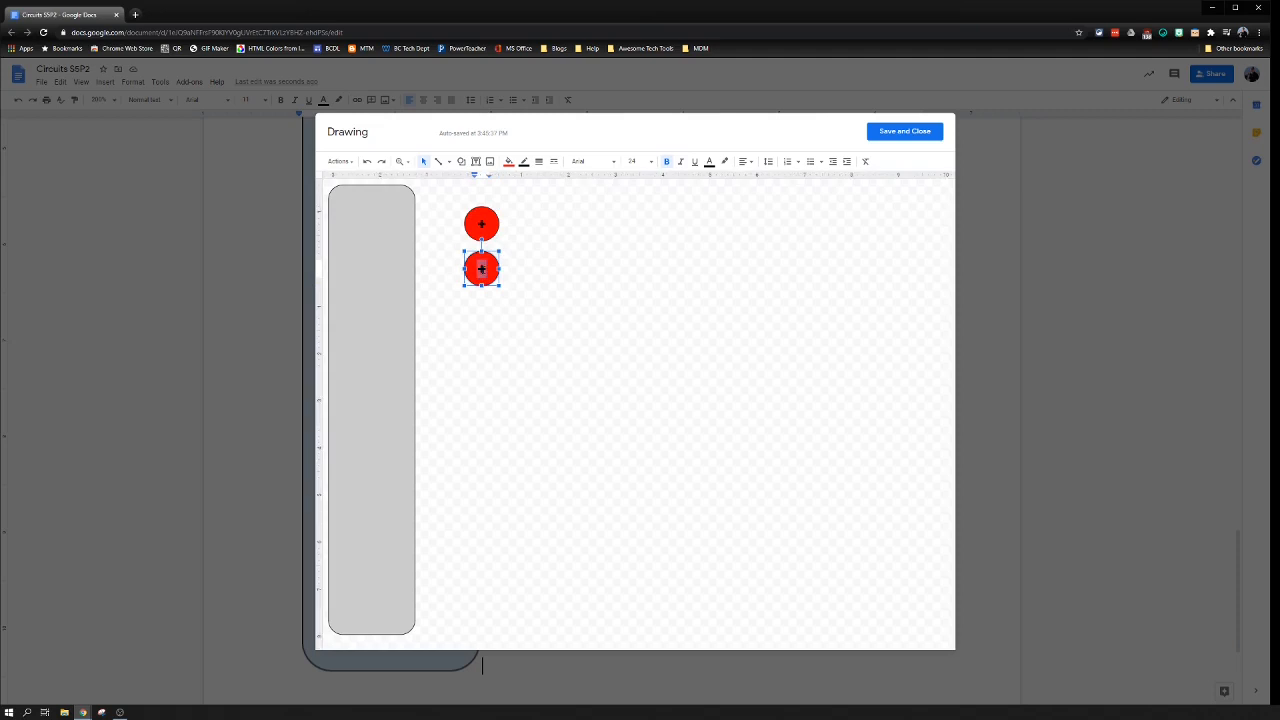
{"action": "left_click", "coordinate": [503, 338]}
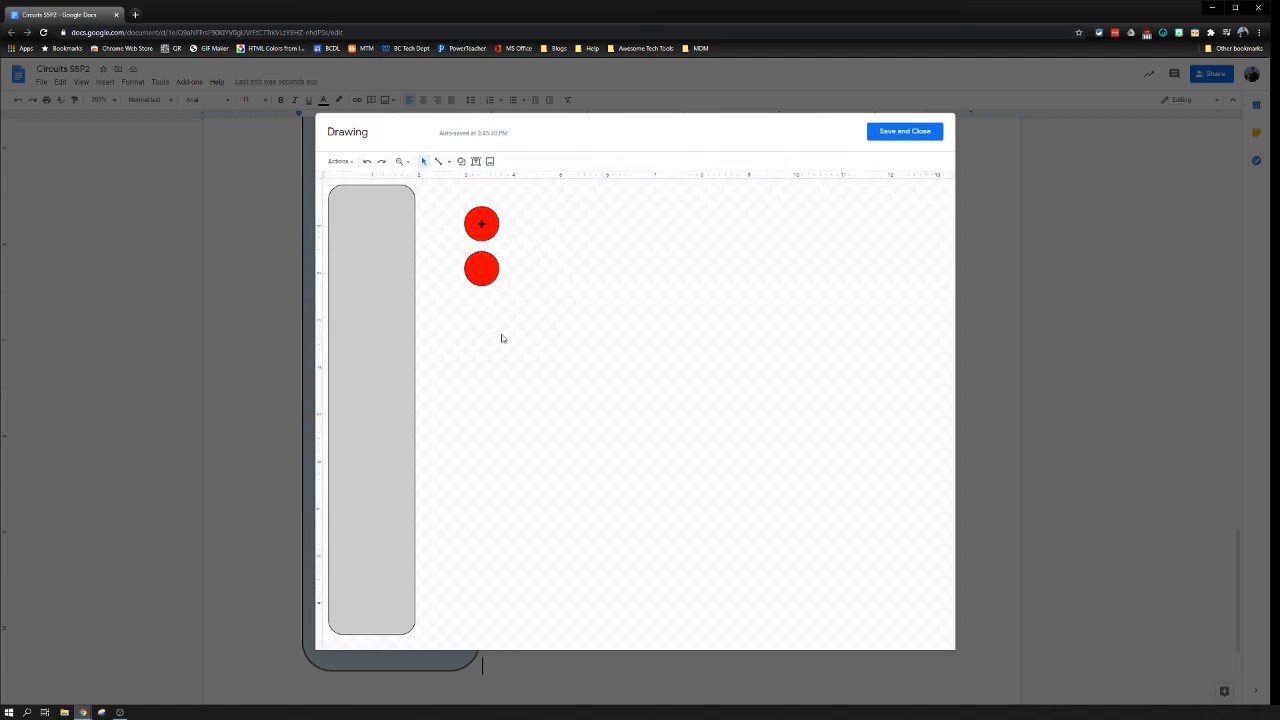
{"action": "left_click", "coordinate": [481, 268]}
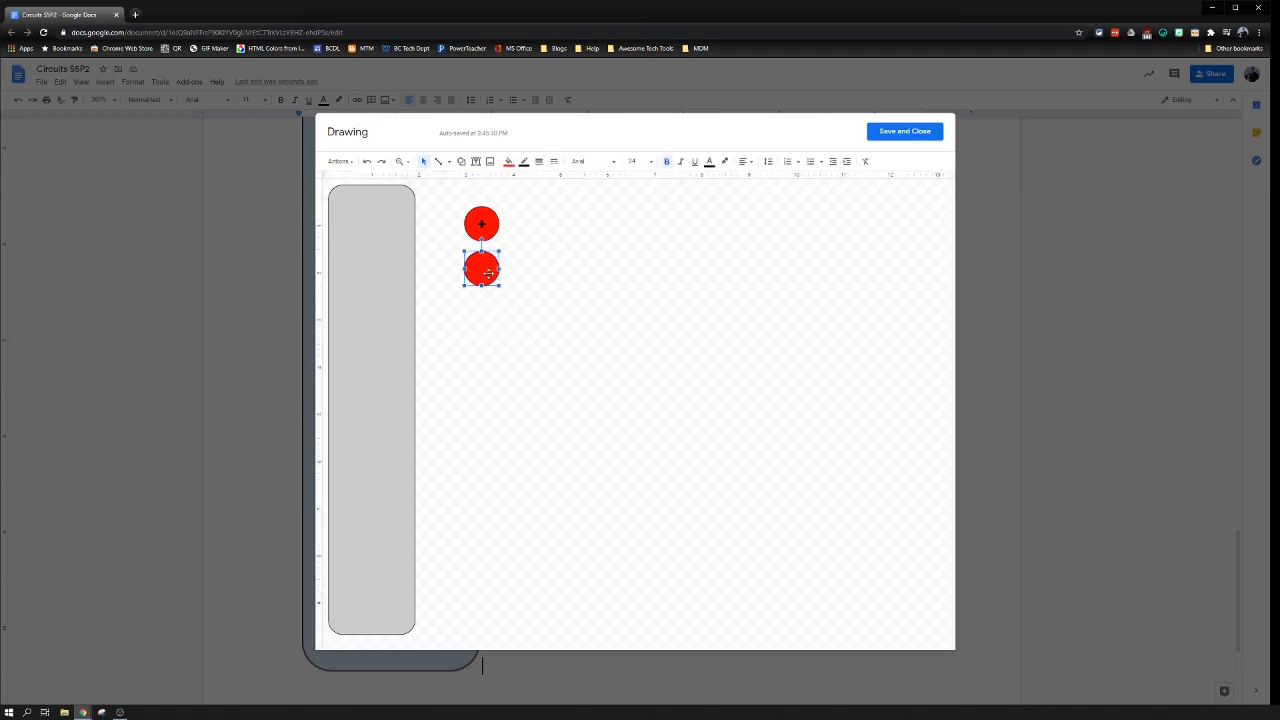
{"action": "left_click", "coordinate": [509, 161]}
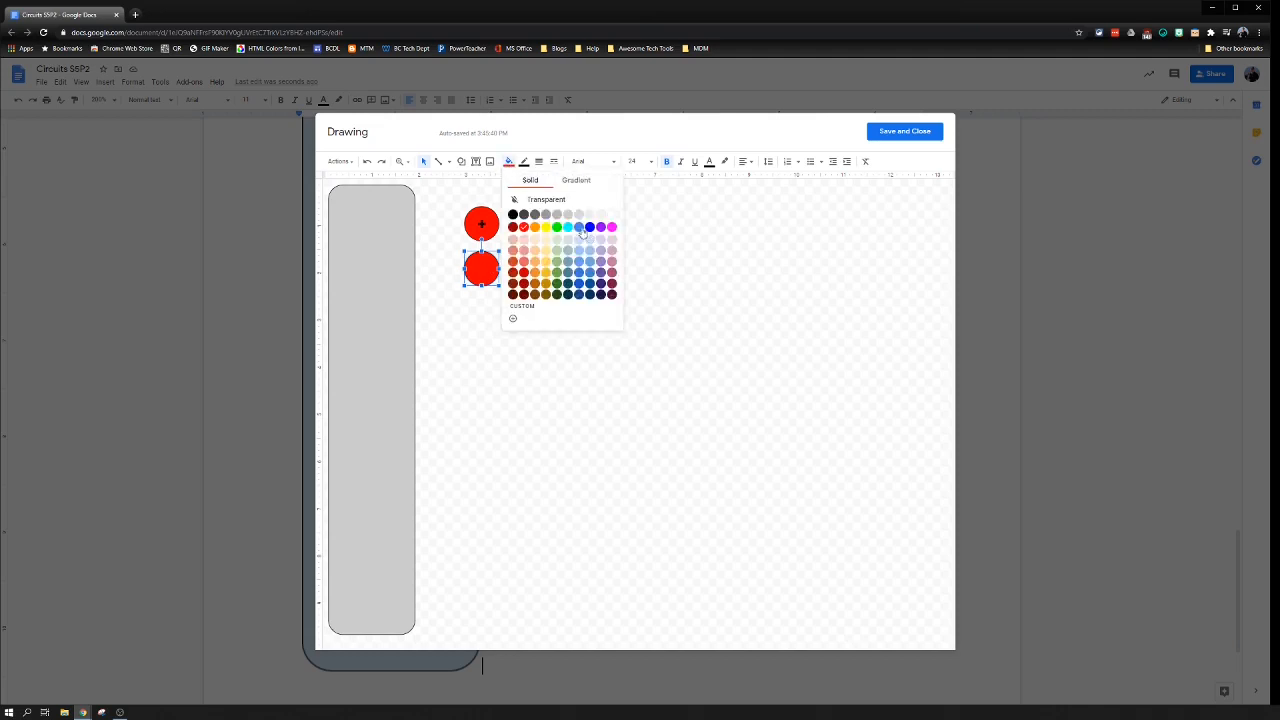
{"action": "left_click", "coordinate": [589, 227]}
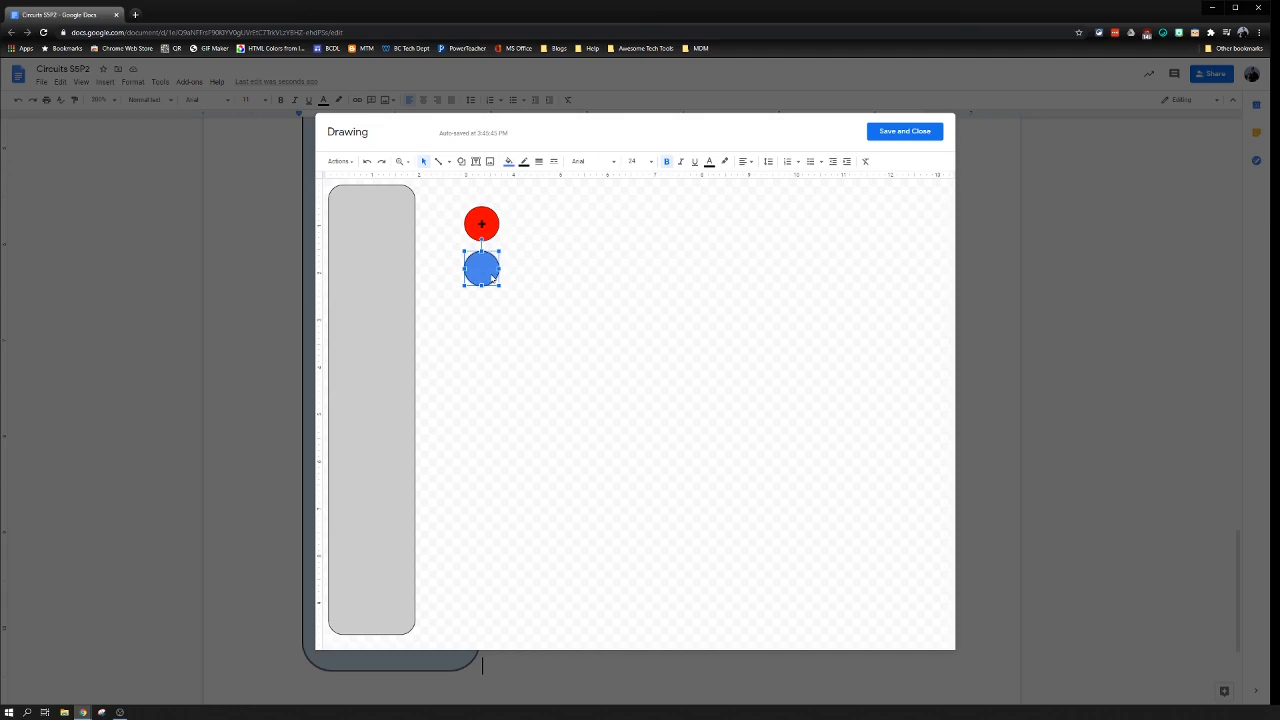
Duplicate the blue circle below, mark it -, and fill it yellow.
{"action": "left_click_drag", "start_coordinate": [481, 267], "coordinate": [481, 313]}
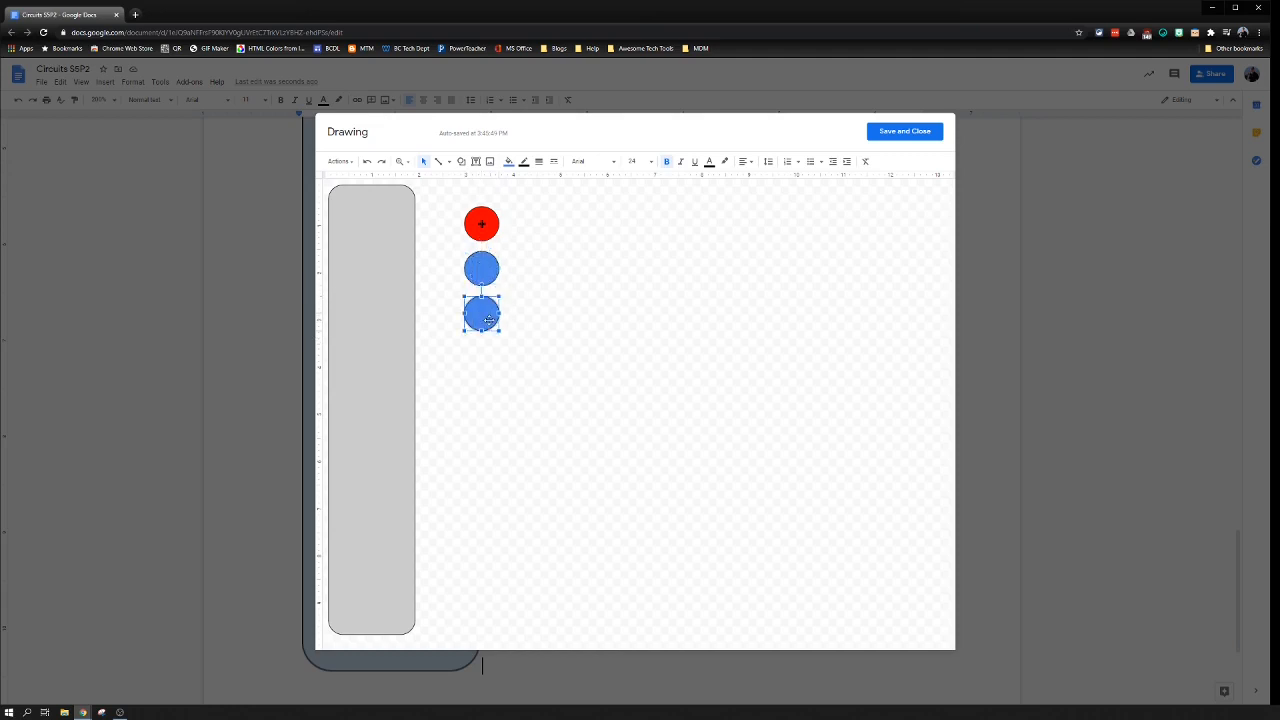
{"action": "double_click", "coordinate": [481, 313]}
{"action": "type", "text": "-"}
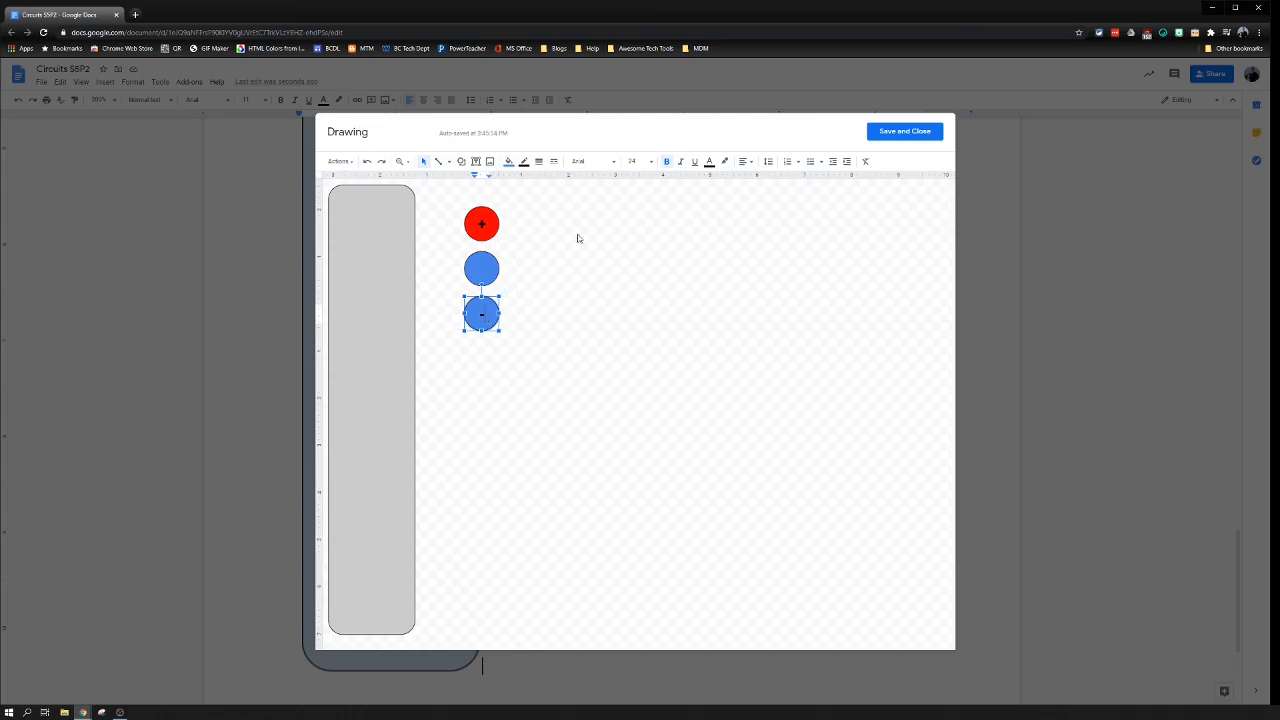
{"action": "left_click", "coordinate": [509, 161]}
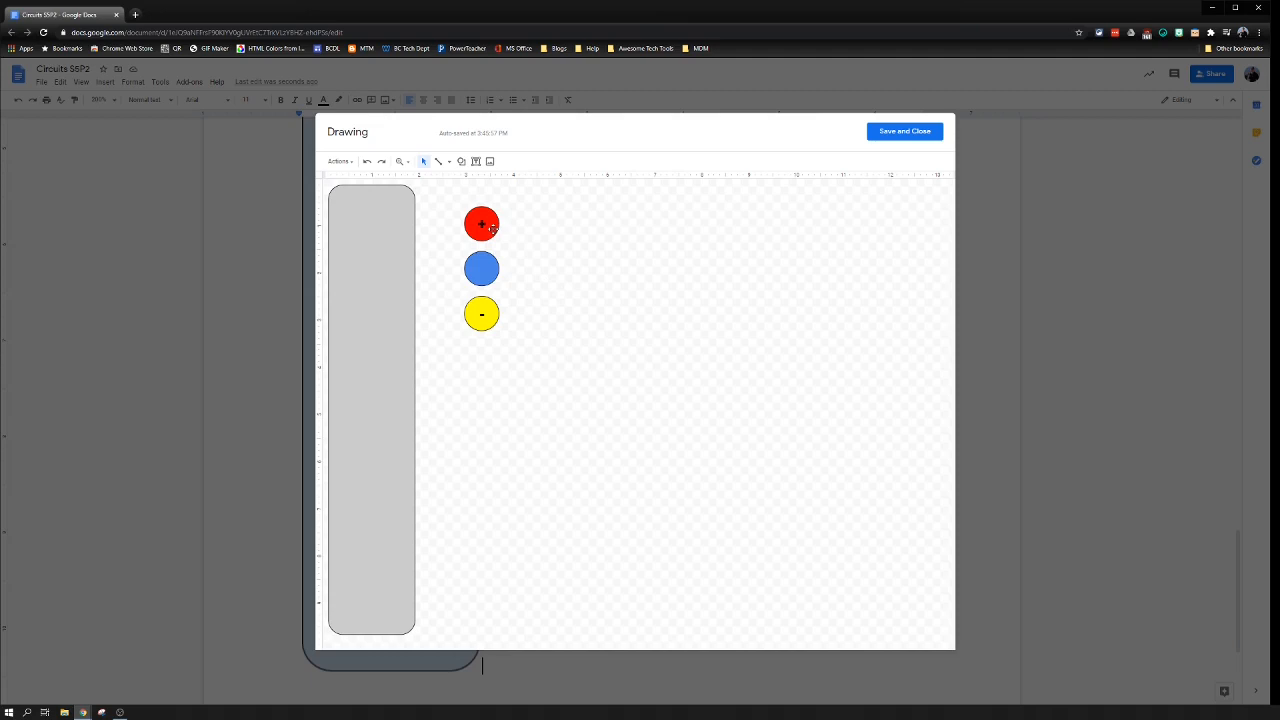
{"action": "mouse_move", "coordinate": [486, 318]}
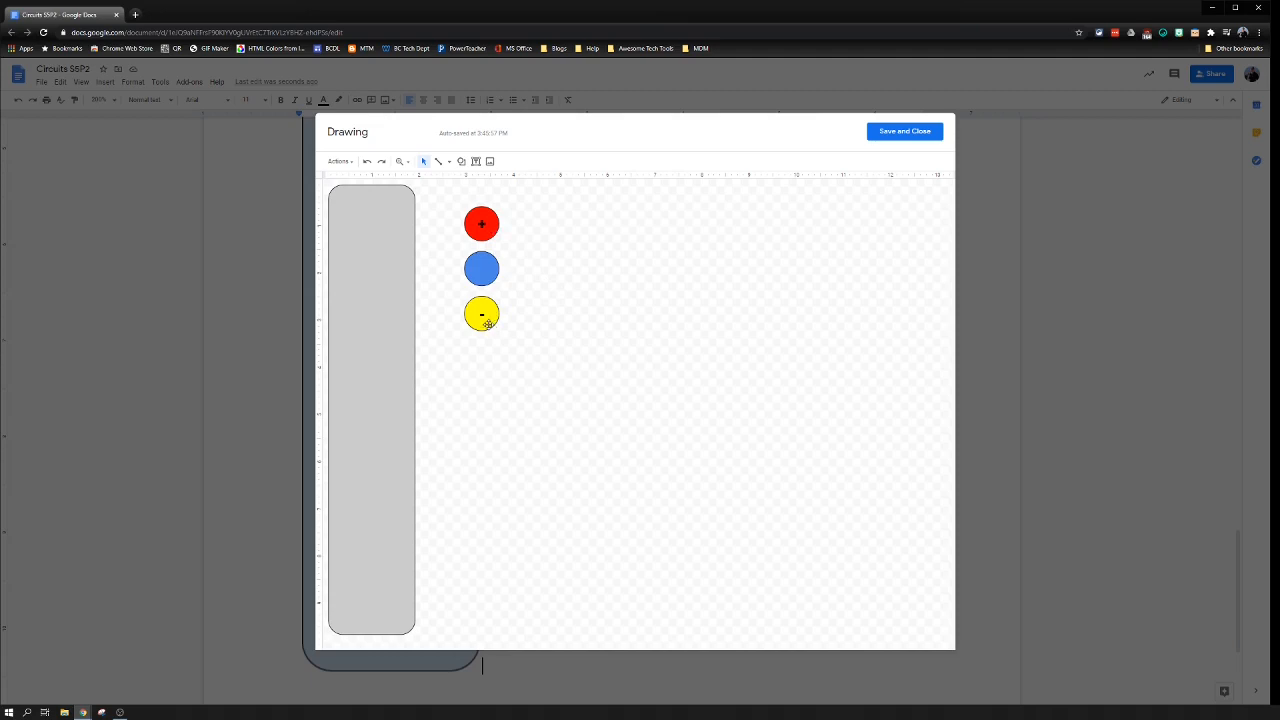
Drag out a diagonal run of yellow minus circle copies toward the canvas bottom.
{"action": "left_click", "coordinate": [482, 313]}
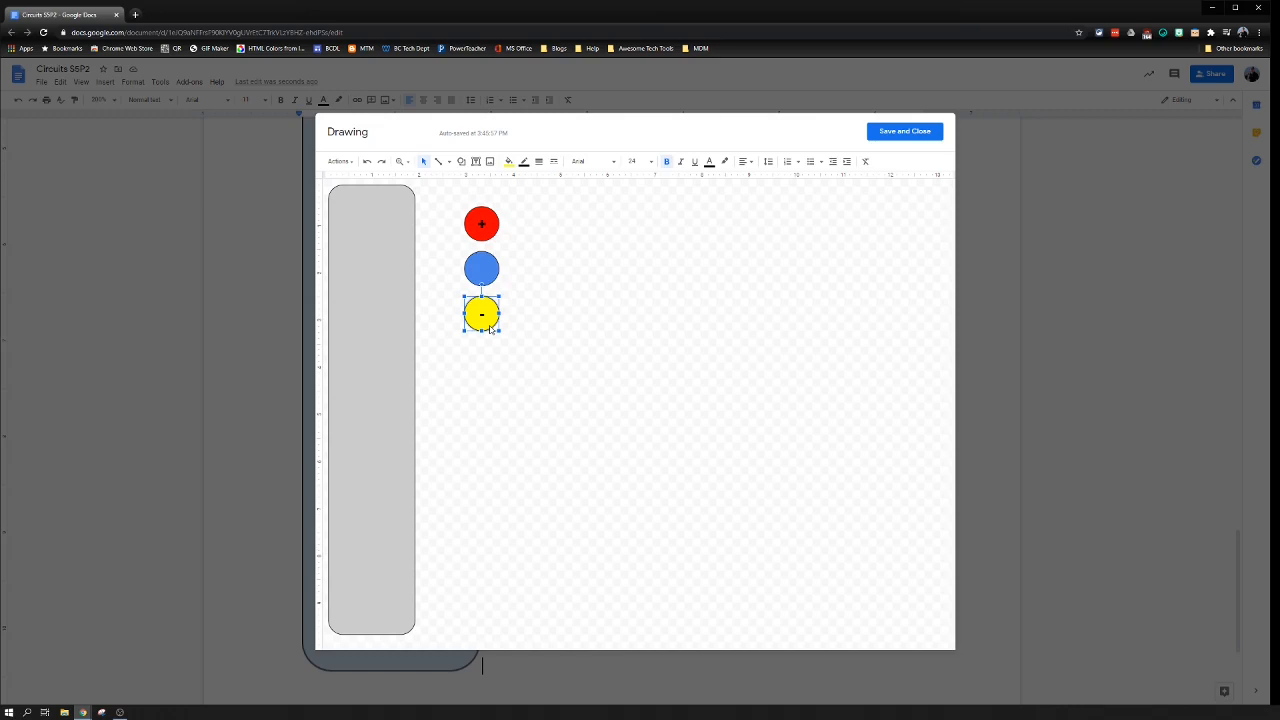
{"action": "left_click_drag", "start_coordinate": [482, 315], "coordinate": [528, 360]}
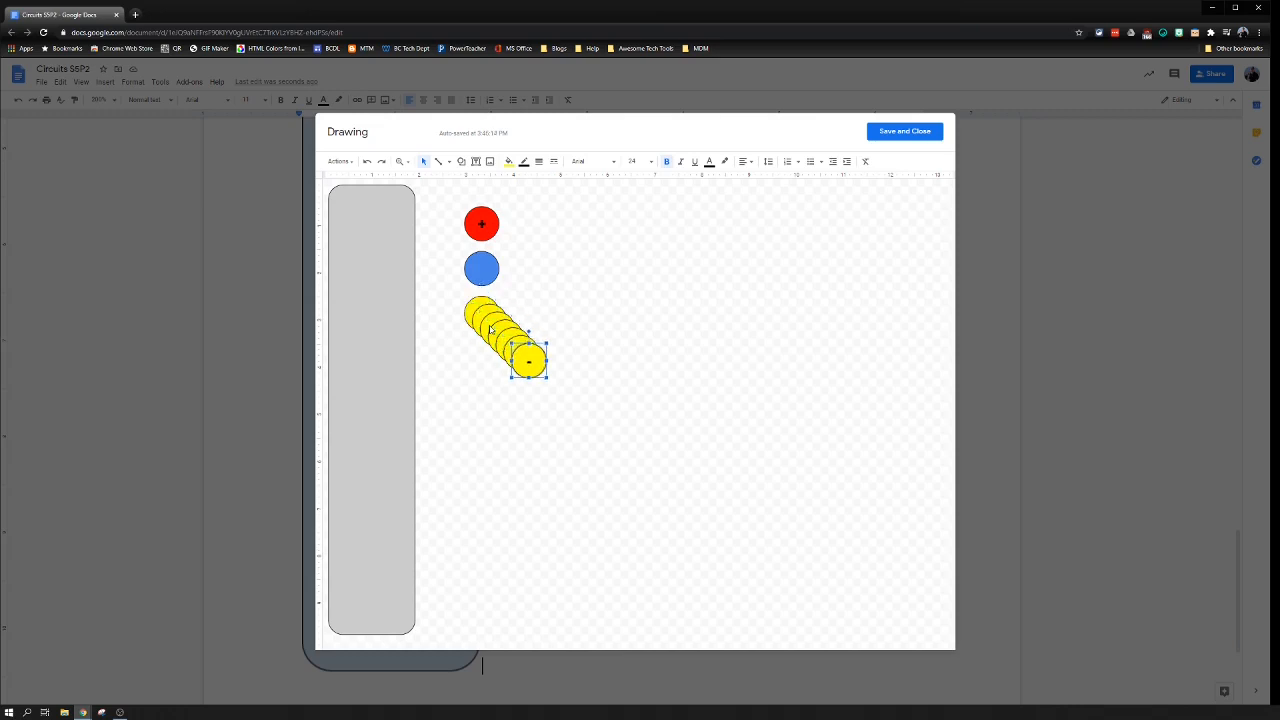
{"action": "left_click_drag", "start_coordinate": [527, 362], "coordinate": [623, 456]}
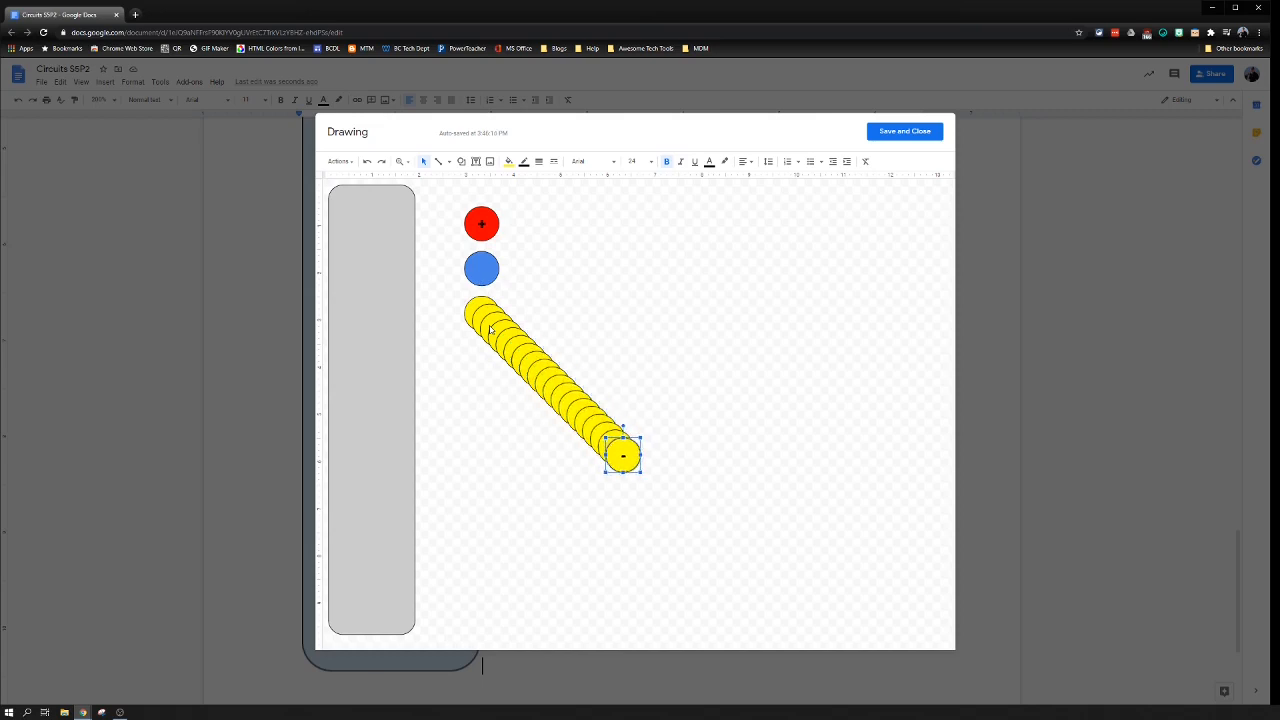
{"action": "left_click_drag", "start_coordinate": [623, 457], "coordinate": [709, 542]}
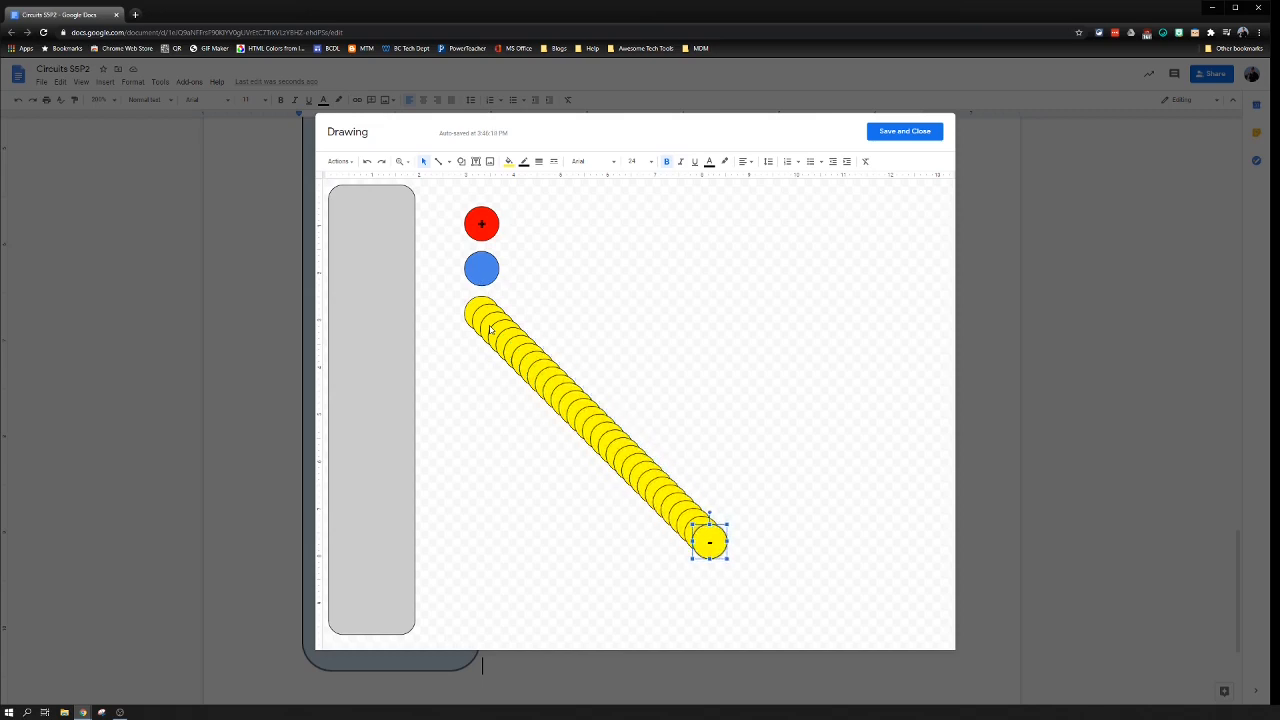
{"action": "left_click_drag", "start_coordinate": [709, 541], "coordinate": [748, 580]}
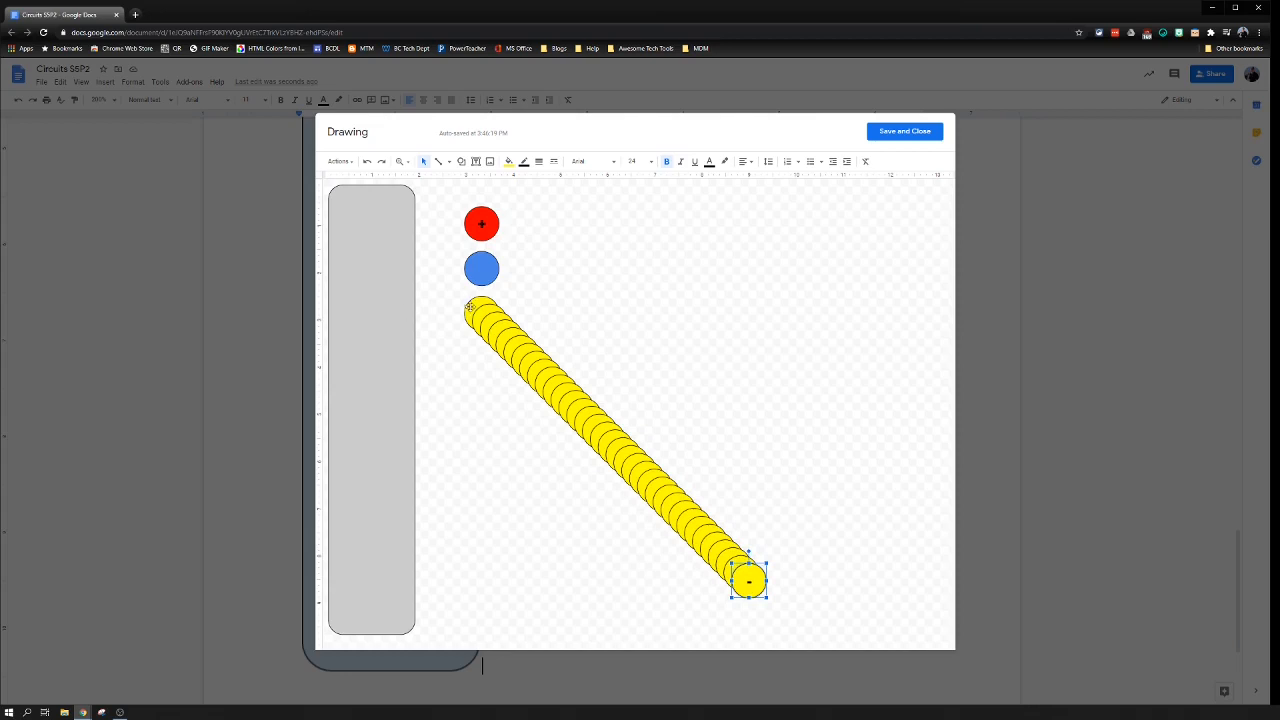
{"action": "mouse_move", "coordinate": [452, 330]}
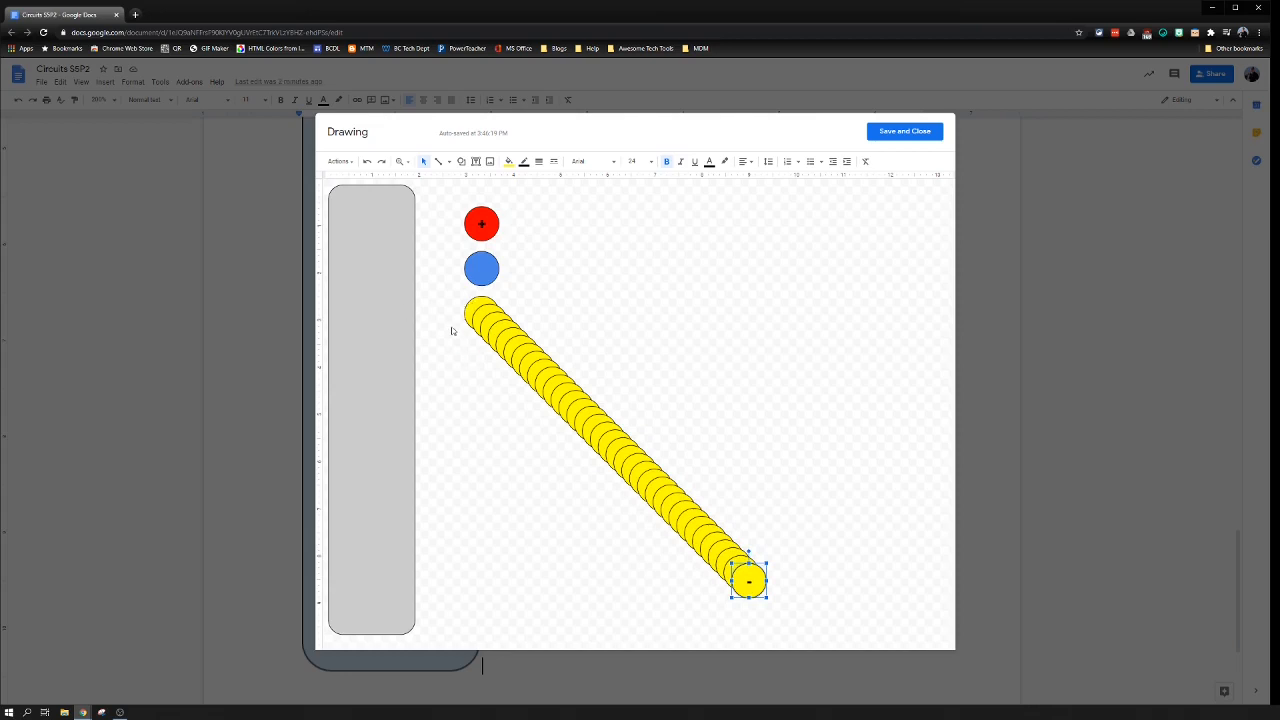
{"action": "mouse_move", "coordinate": [441, 312]}
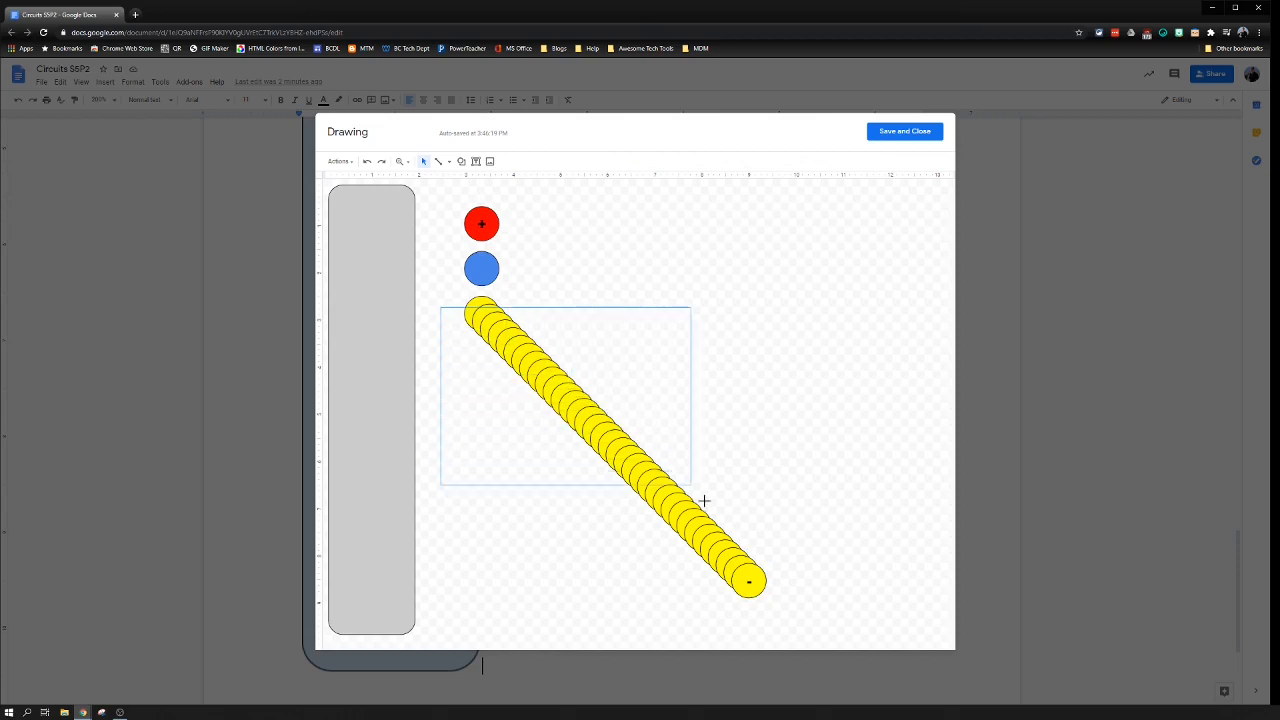
Select the yellow circles, move them aside, and align them centred and vertically into one pile.
{"action": "left_click_drag", "start_coordinate": [690, 485], "coordinate": [775, 593]}
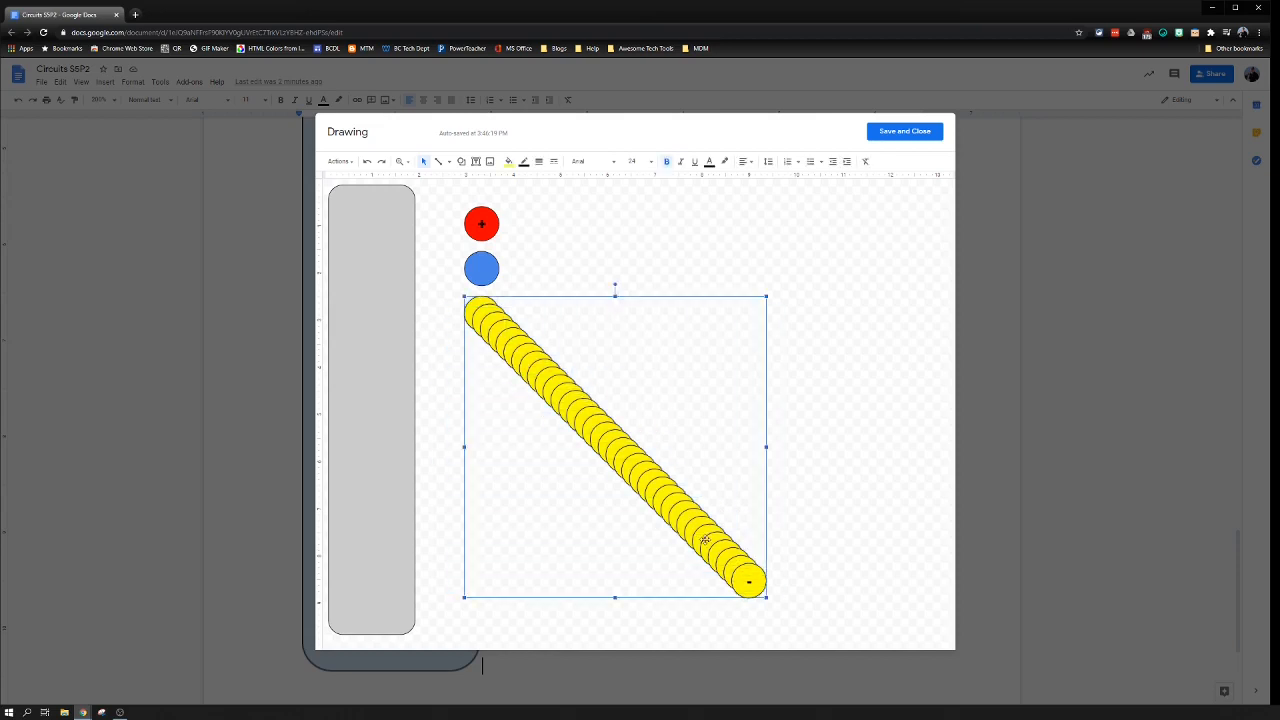
{"action": "left_click_drag", "start_coordinate": [705, 540], "coordinate": [775, 540]}
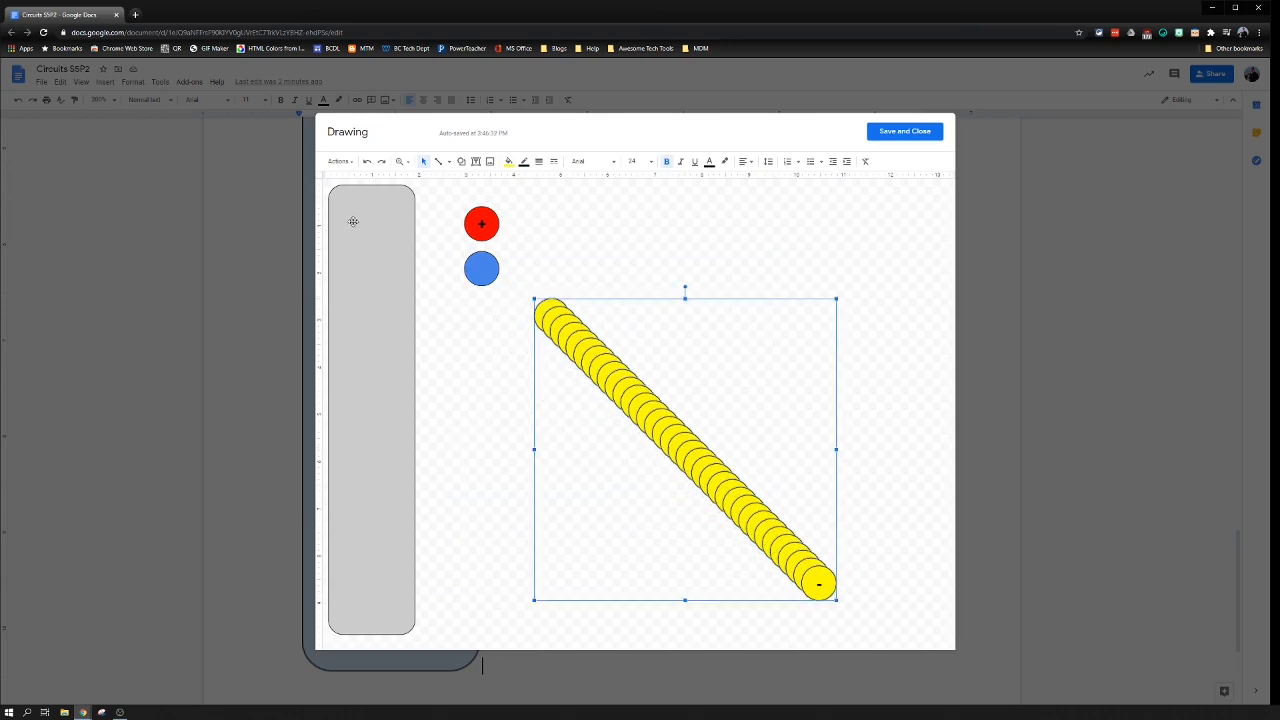
{"action": "left_click", "coordinate": [339, 161]}
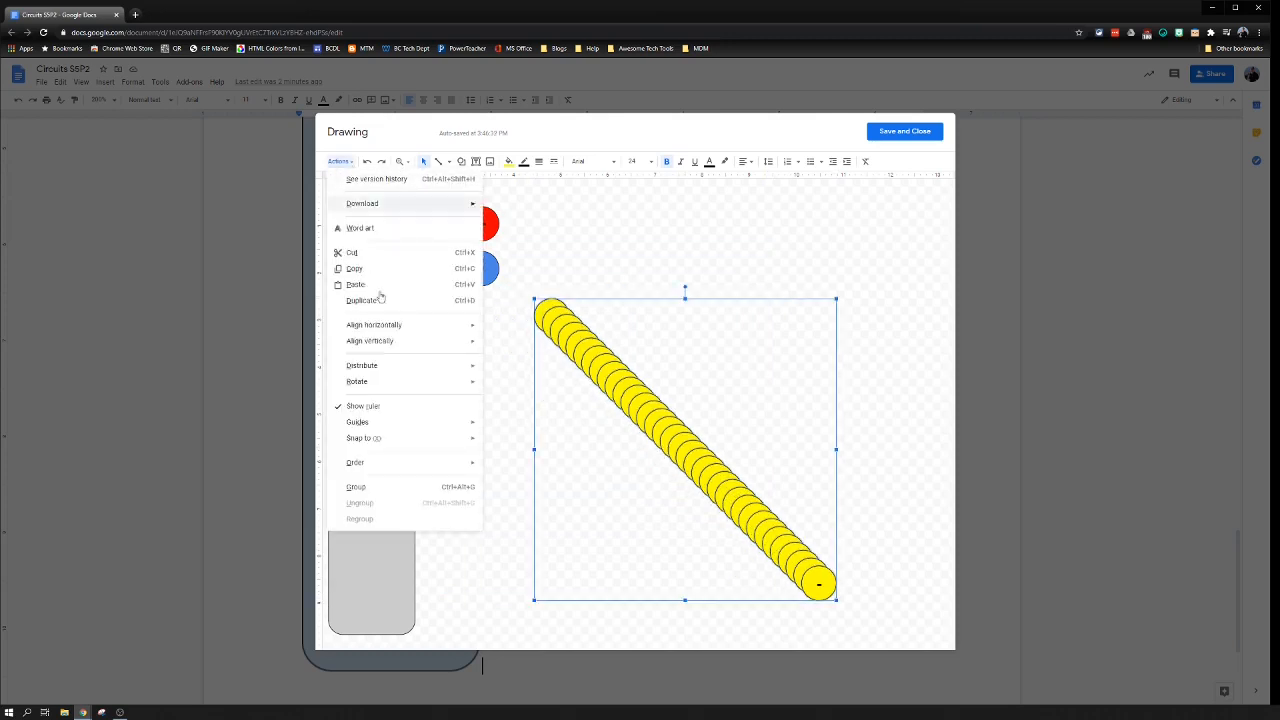
{"action": "mouse_move", "coordinate": [373, 324]}
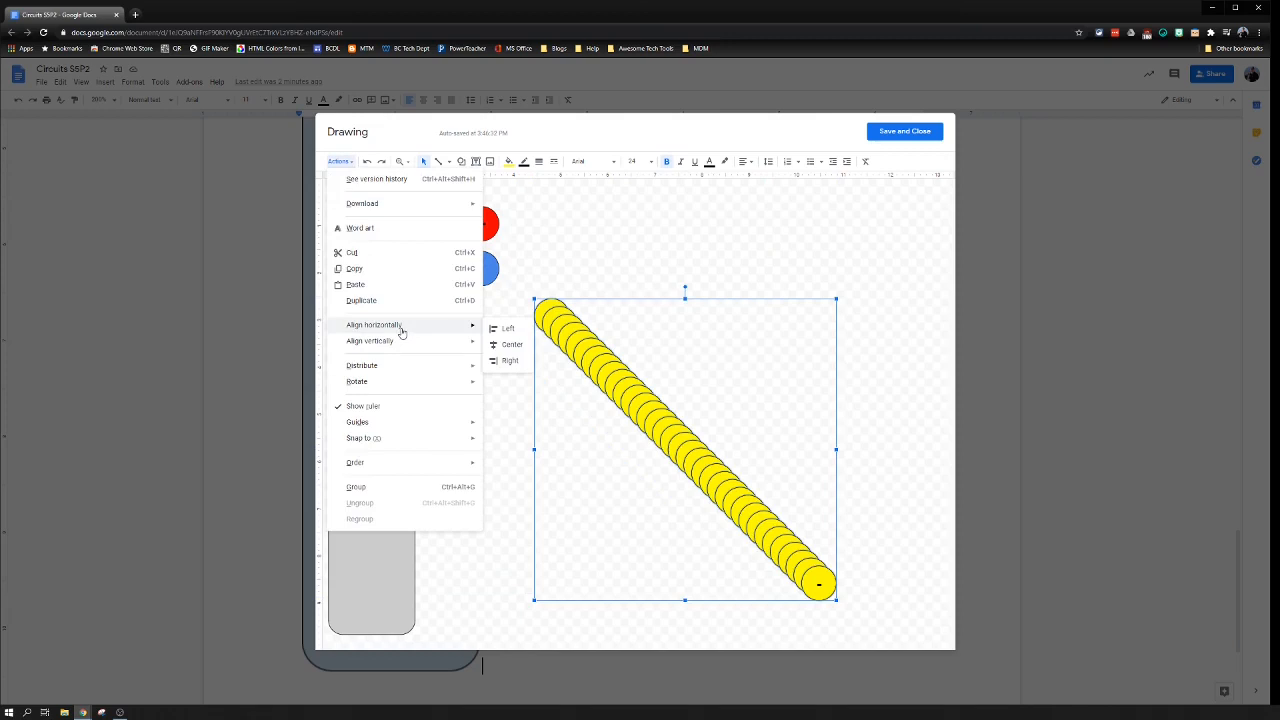
{"action": "mouse_move", "coordinate": [405, 330]}
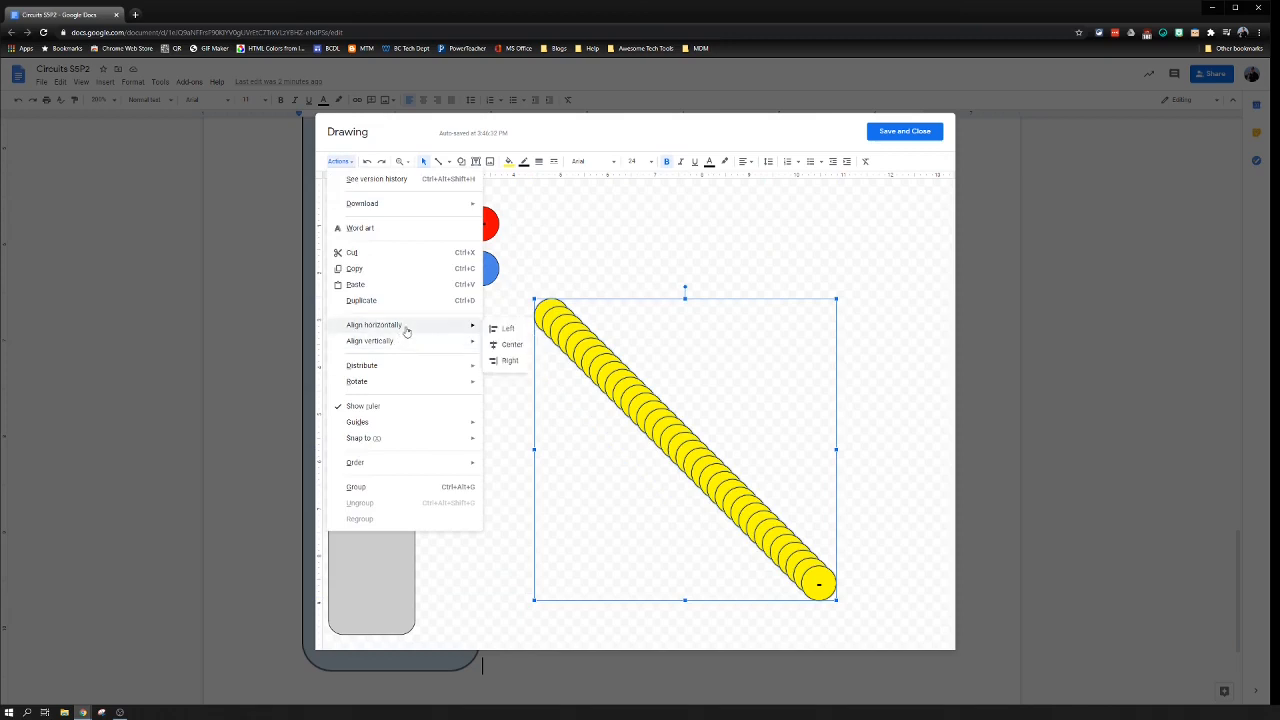
{"action": "left_click", "coordinate": [512, 344]}
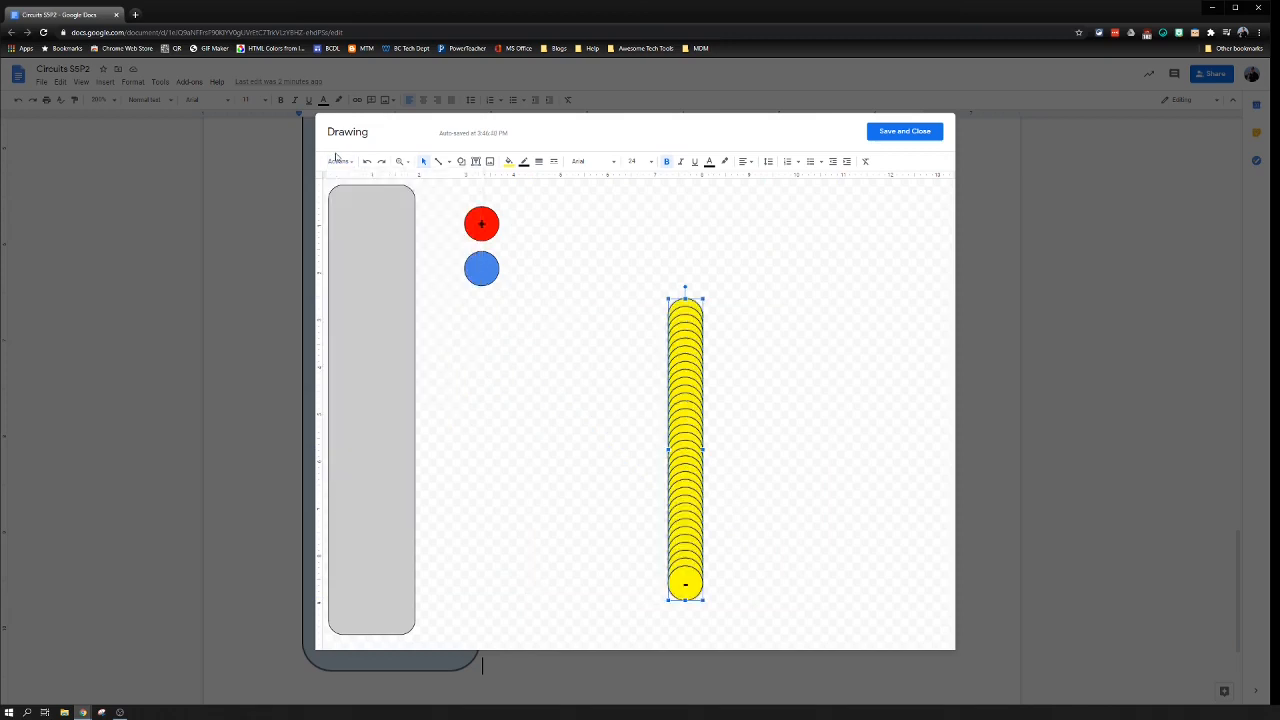
{"action": "left_click", "coordinate": [339, 161]}
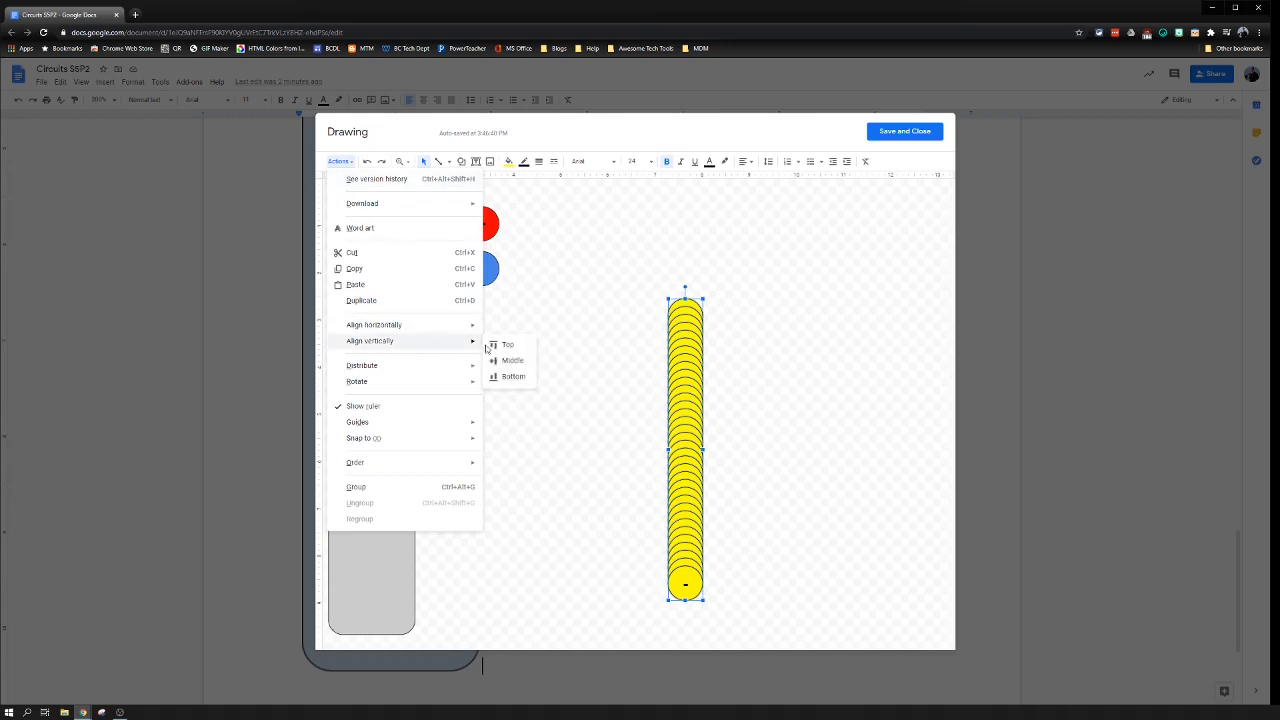
{"action": "left_click", "coordinate": [513, 360]}
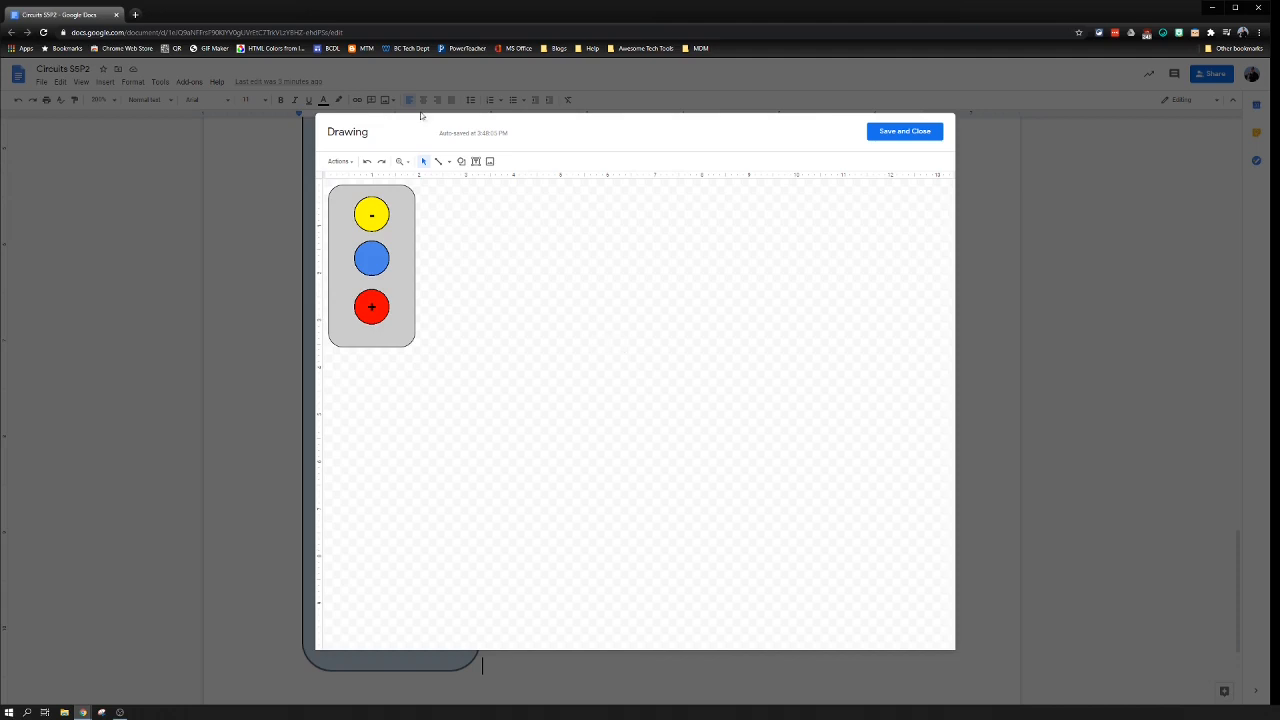
Draw a large circle on the right with transparent fill and a thicker dashed outline.
{"action": "left_click", "coordinate": [461, 161]}
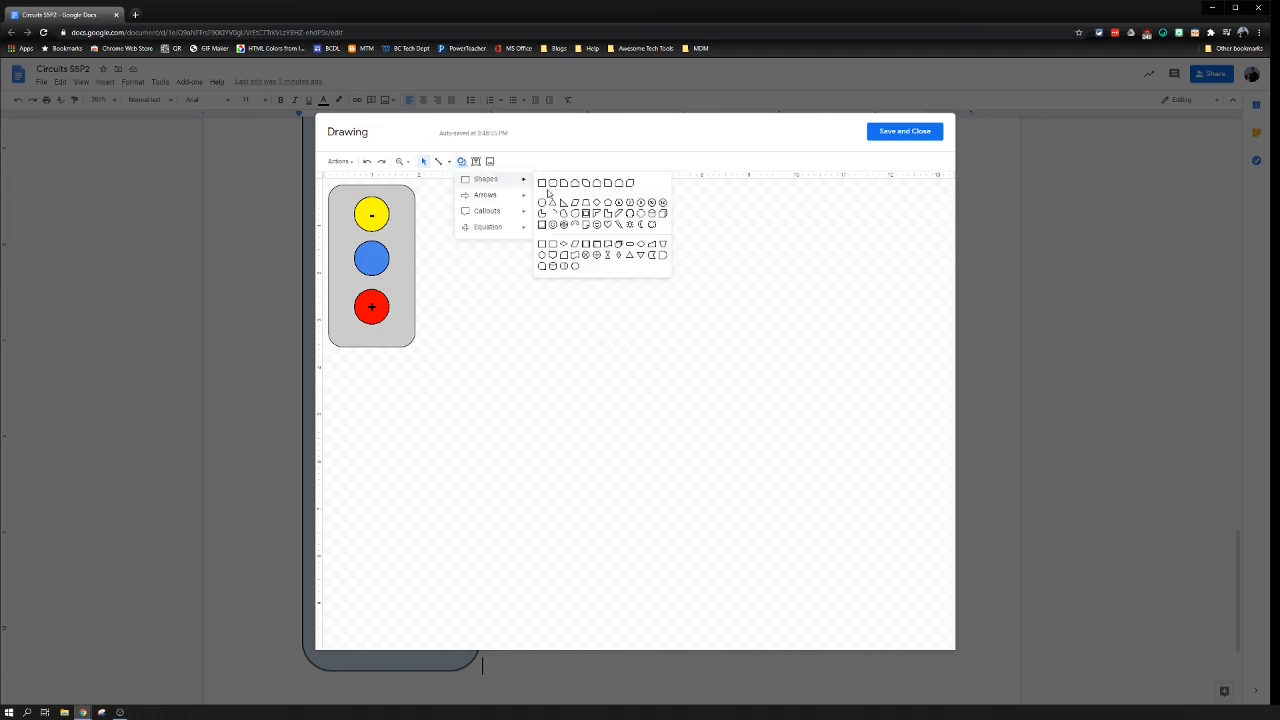
{"action": "left_click", "coordinate": [551, 202]}
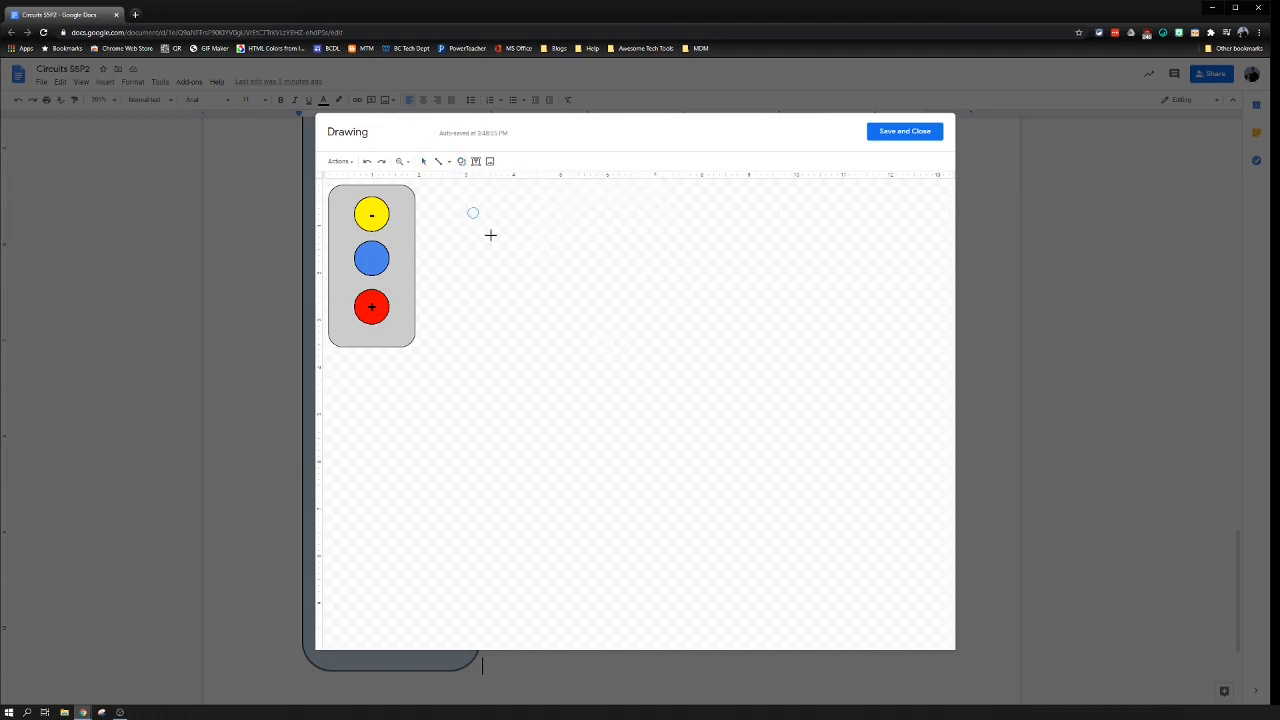
{"action": "left_click_drag", "start_coordinate": [473, 212], "coordinate": [912, 601]}
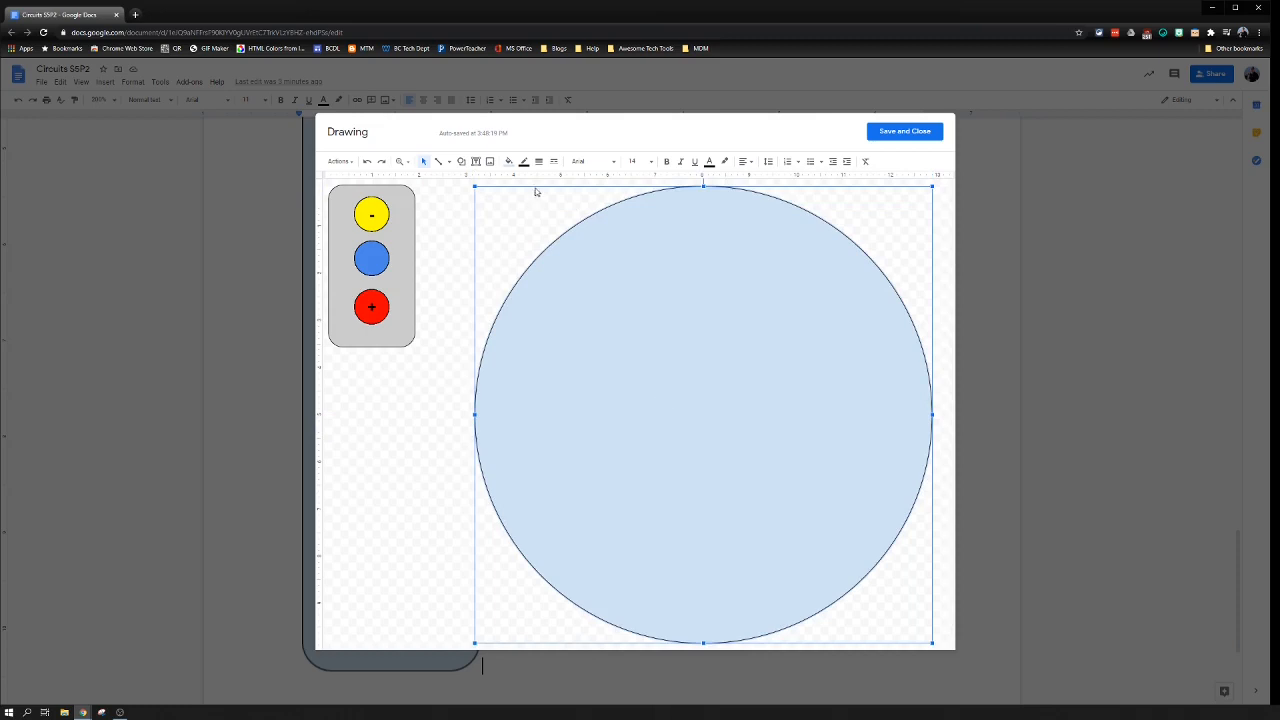
{"action": "left_click", "coordinate": [523, 161]}
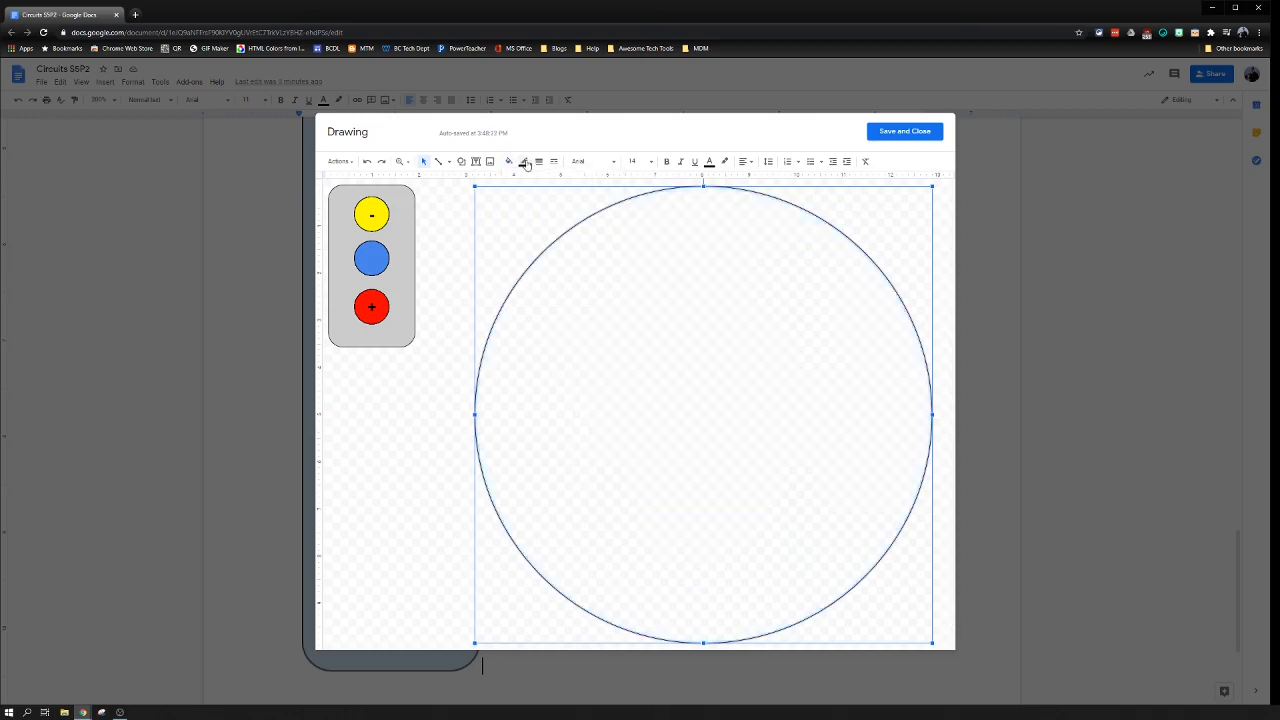
{"action": "left_click", "coordinate": [524, 161]}
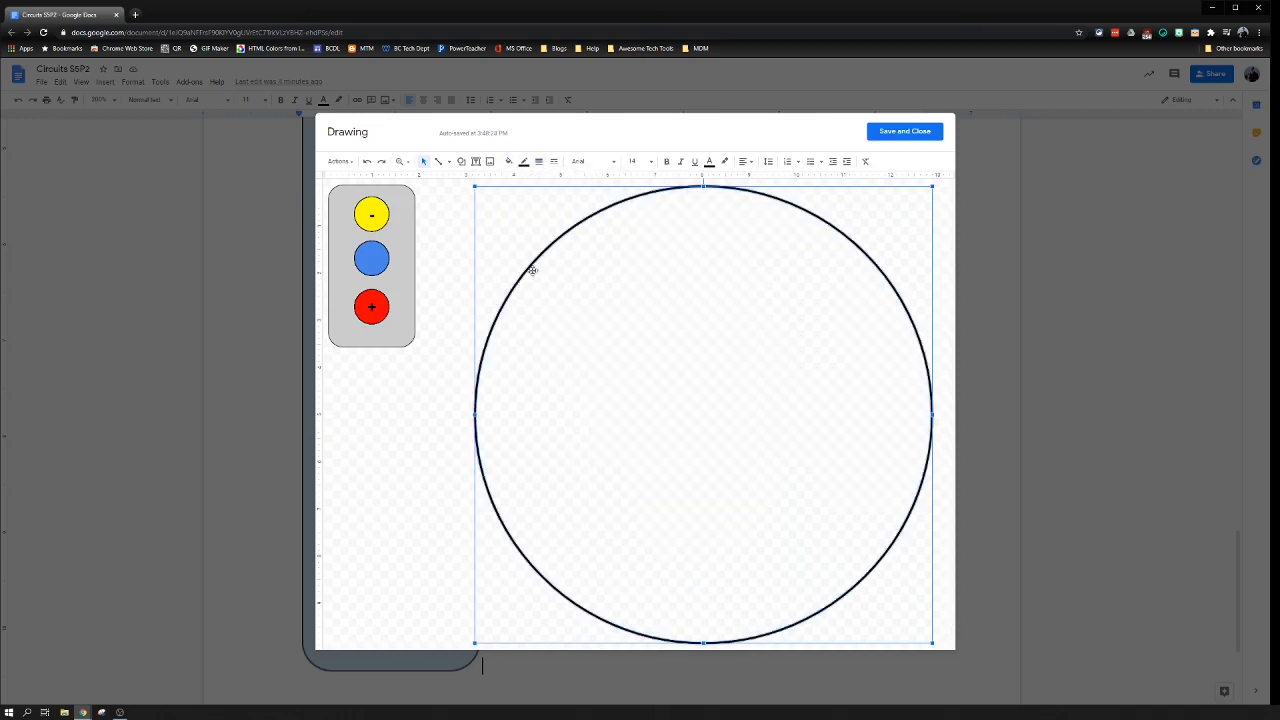
{"action": "left_click", "coordinate": [553, 161]}
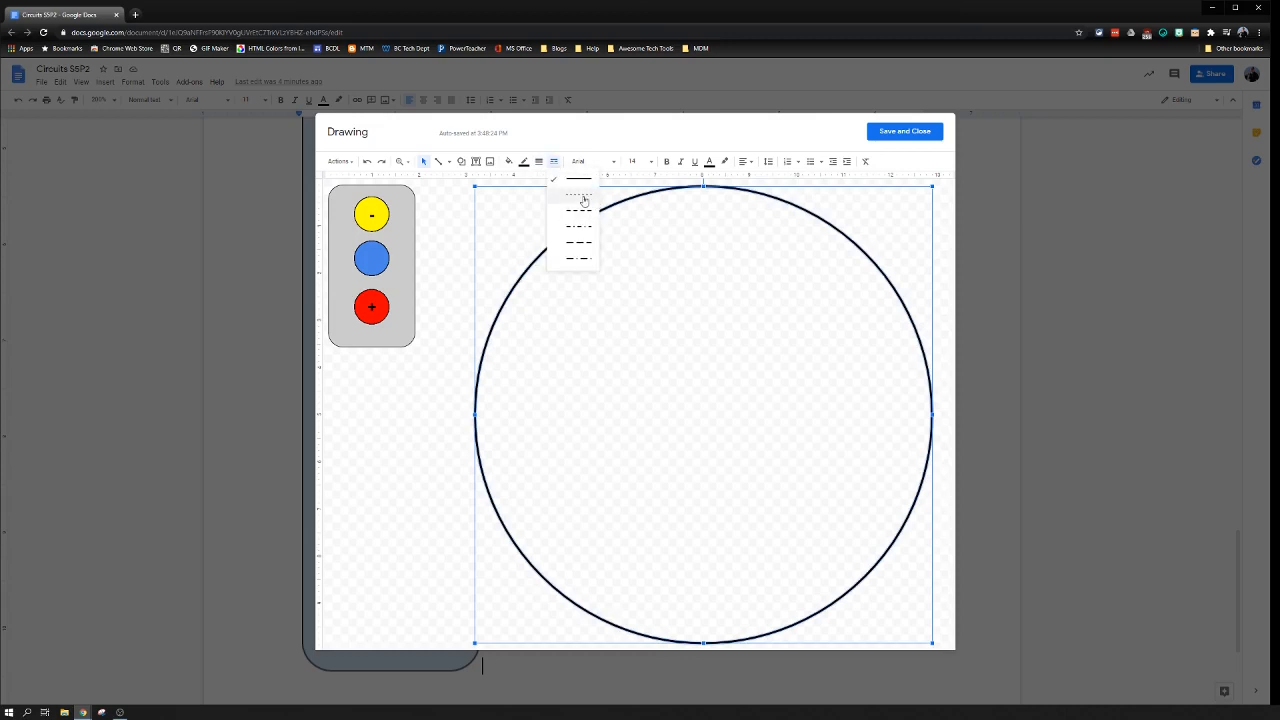
{"action": "left_click", "coordinate": [578, 200]}
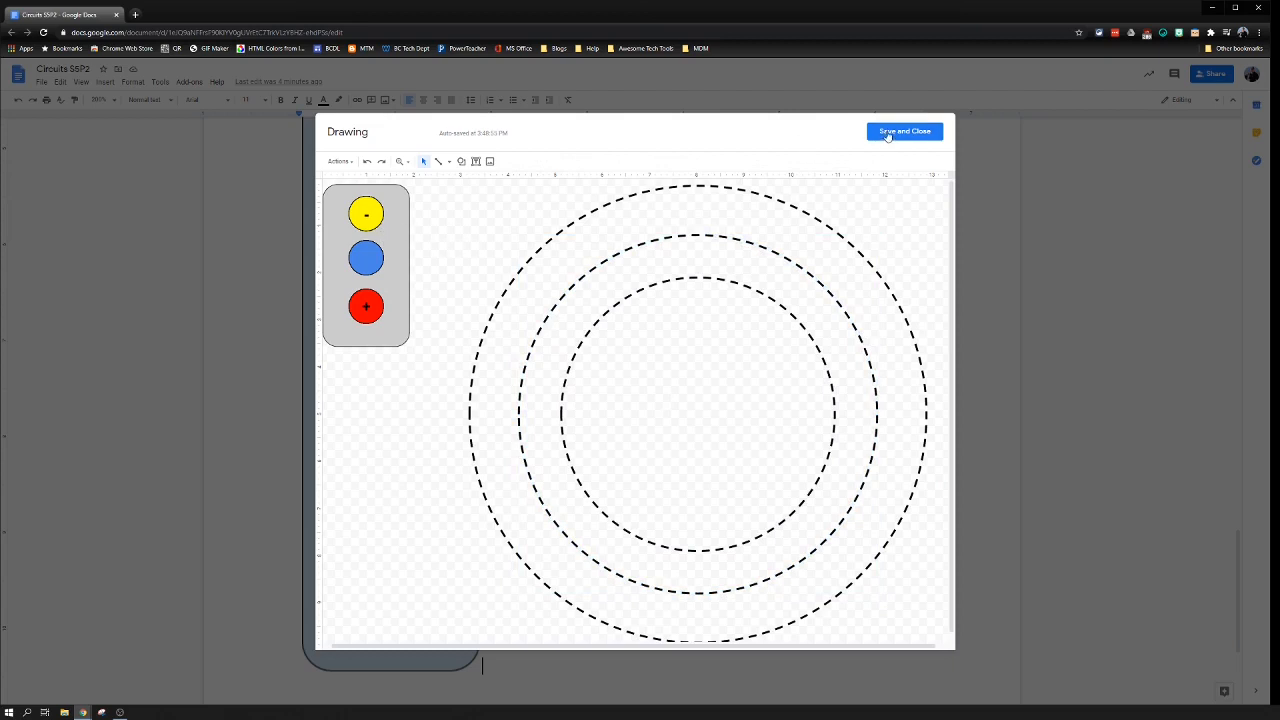
Save the atom drawing into the worksheet and adjust its size with the corner handle.
{"action": "left_click", "coordinate": [904, 131]}
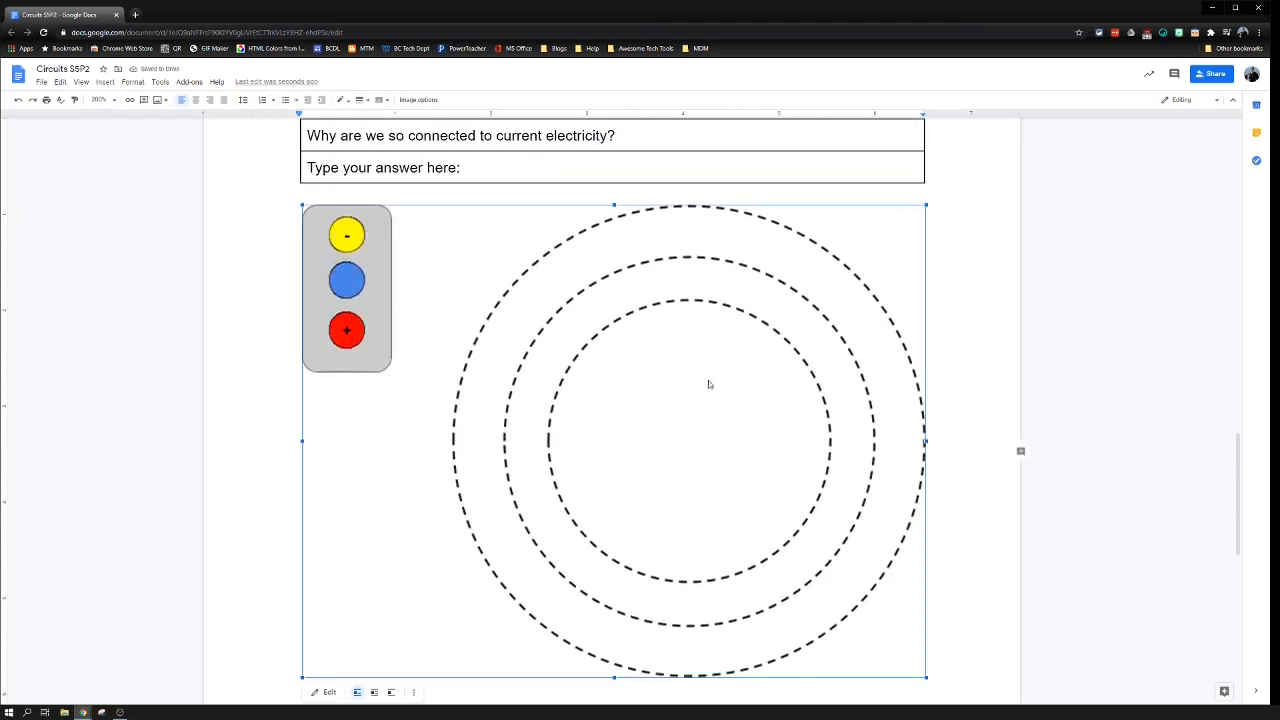
{"action": "left_click_drag", "start_coordinate": [925, 678], "coordinate": [805, 585]}
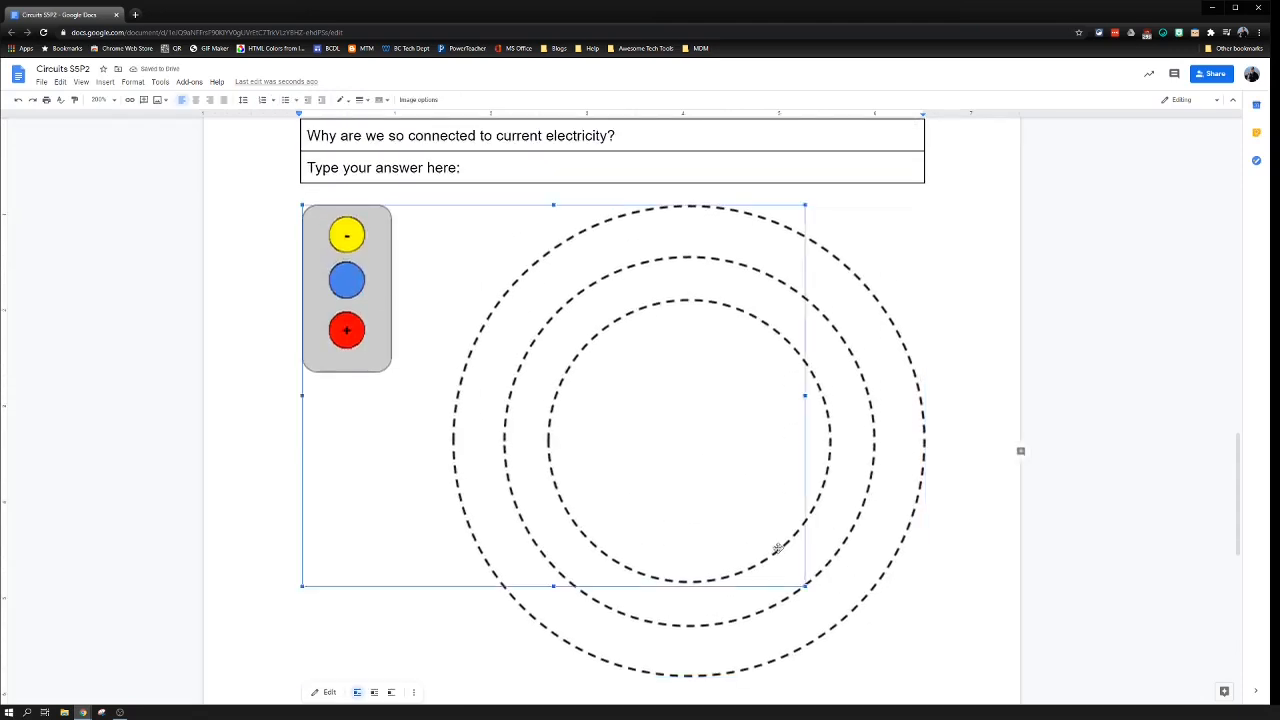
{"action": "left_click_drag", "start_coordinate": [806, 585], "coordinate": [867, 632]}
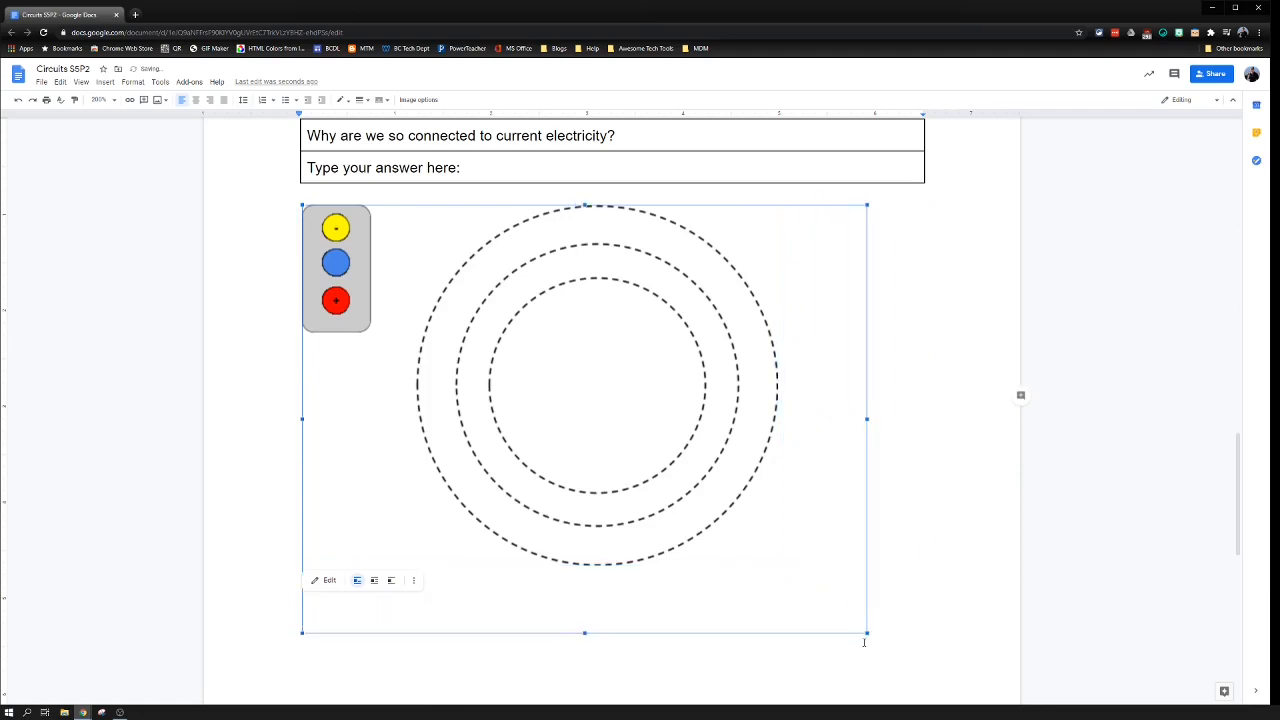
{"action": "left_click_drag", "start_coordinate": [866, 631], "coordinate": [922, 674]}
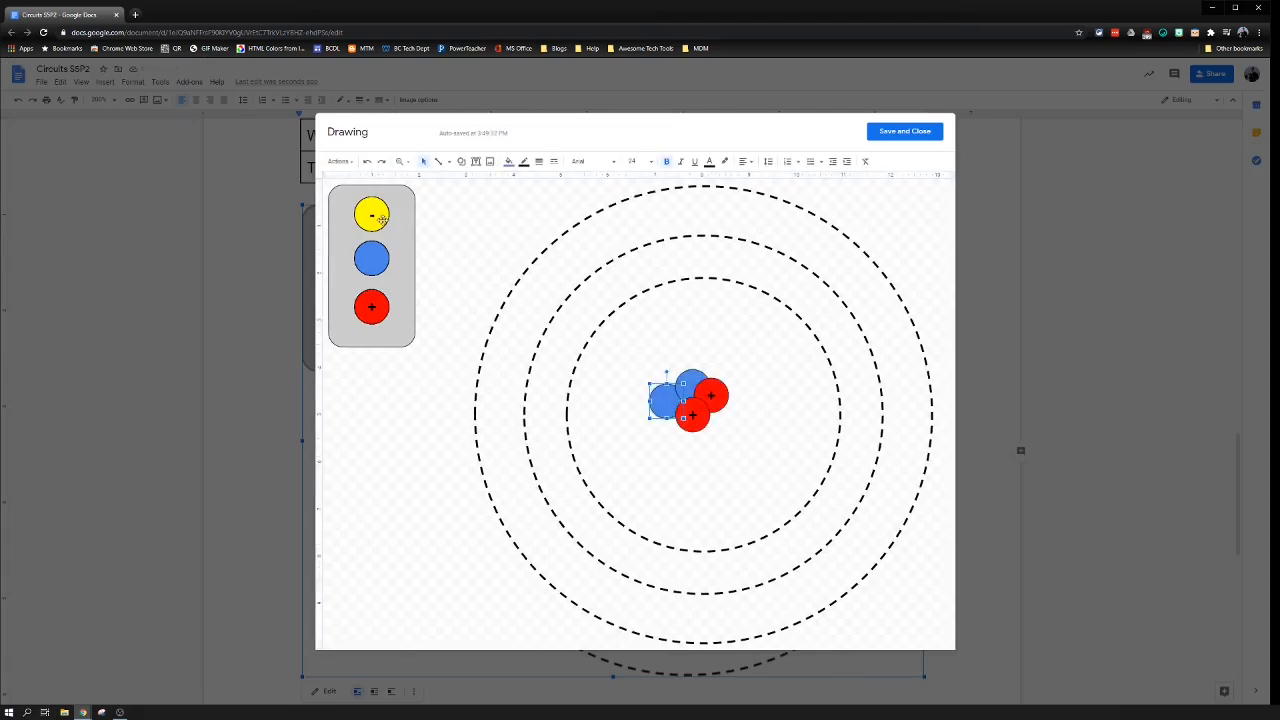
Move an electron onto the inner dashed orbit ring and save the drawing.
{"action": "left_click_drag", "start_coordinate": [665, 390], "coordinate": [690, 278]}
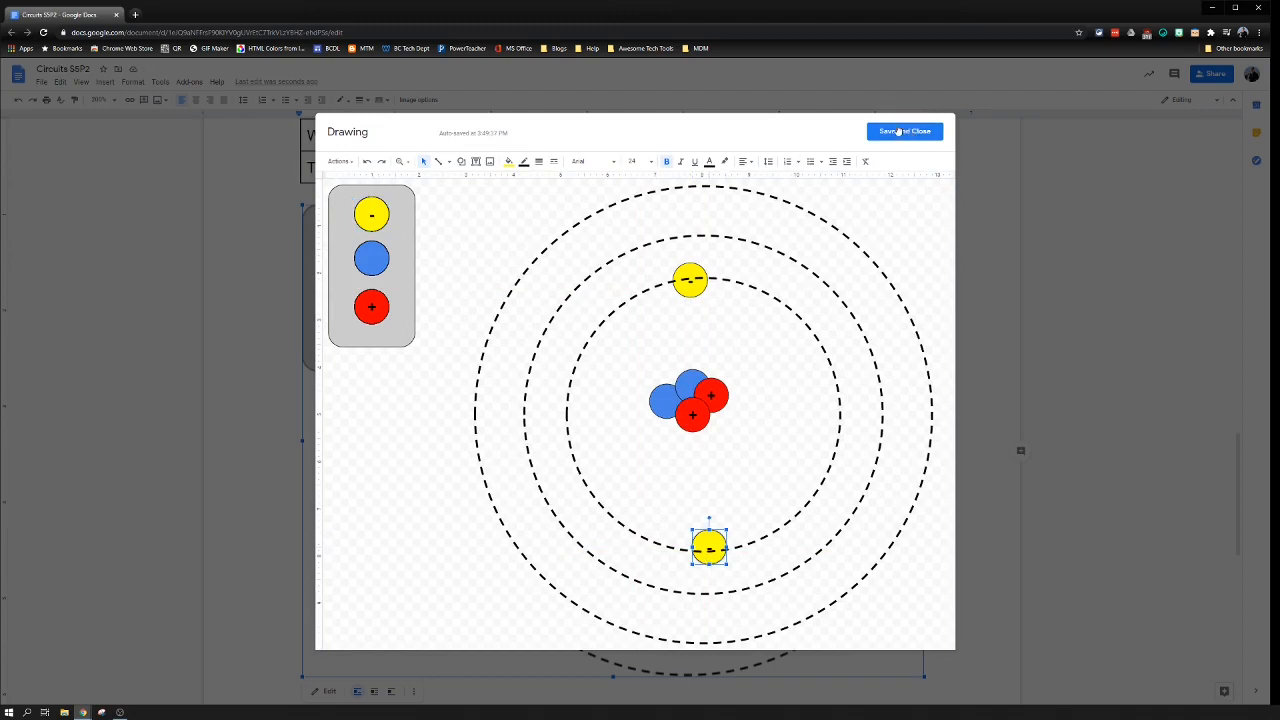
{"action": "left_click", "coordinate": [903, 131]}
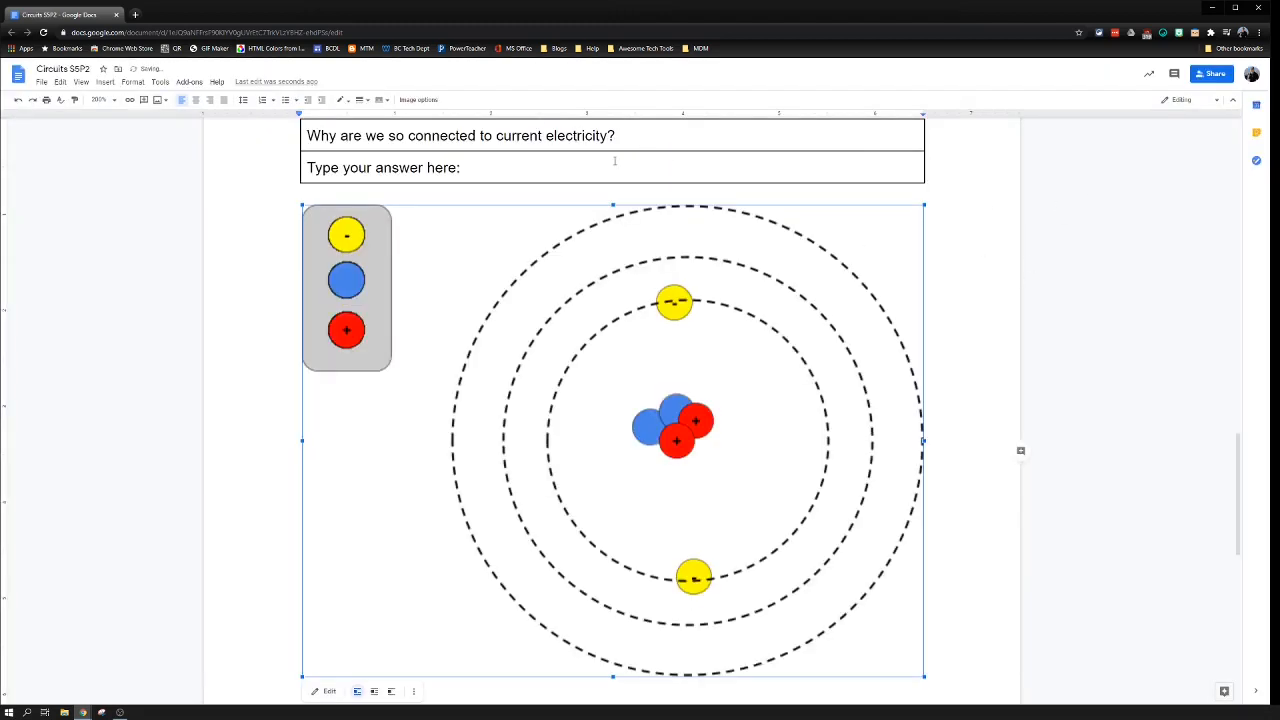